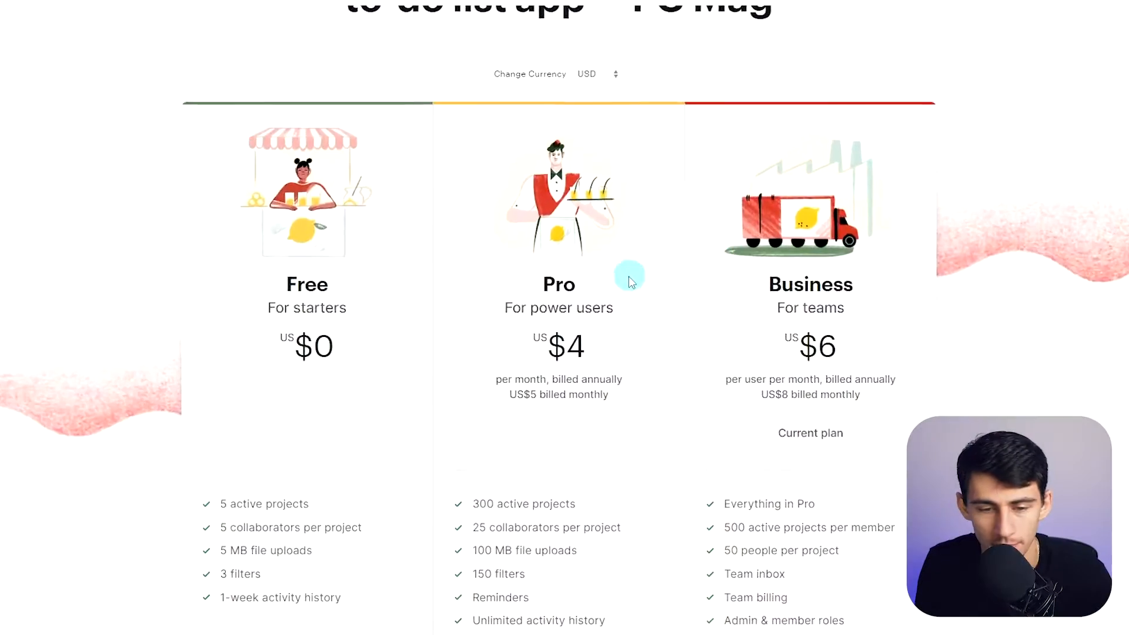
- Review Asana's Basic, Premium ($10.99) and Business ($24.99) plan feature lists on the pricing page
scroll(down, 3)
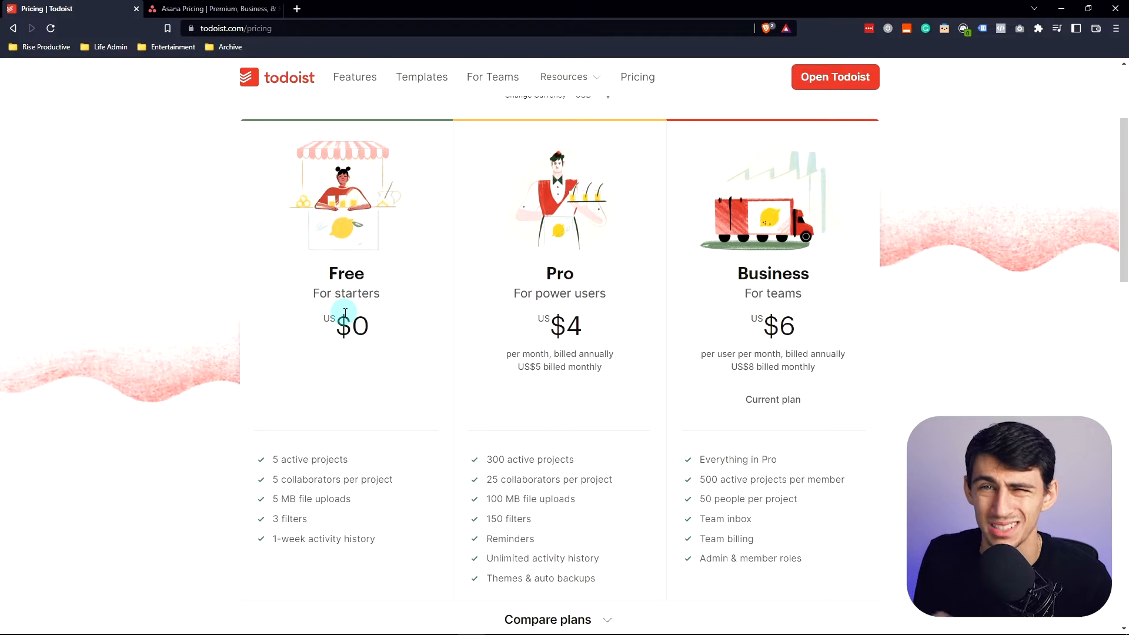
scroll(down, 3)
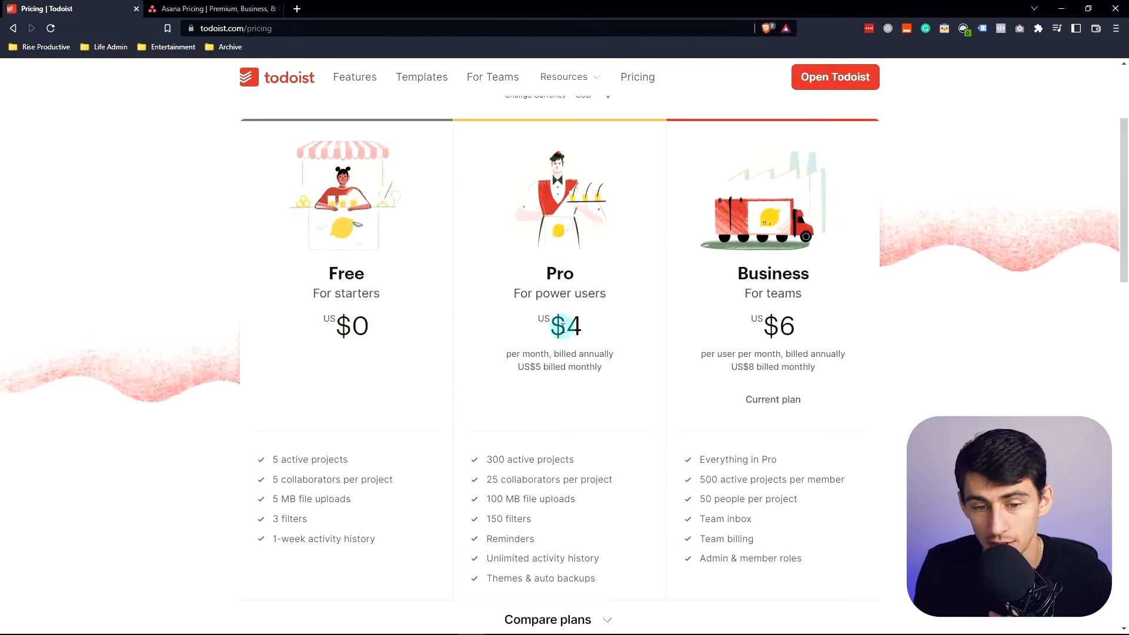
click(212, 9)
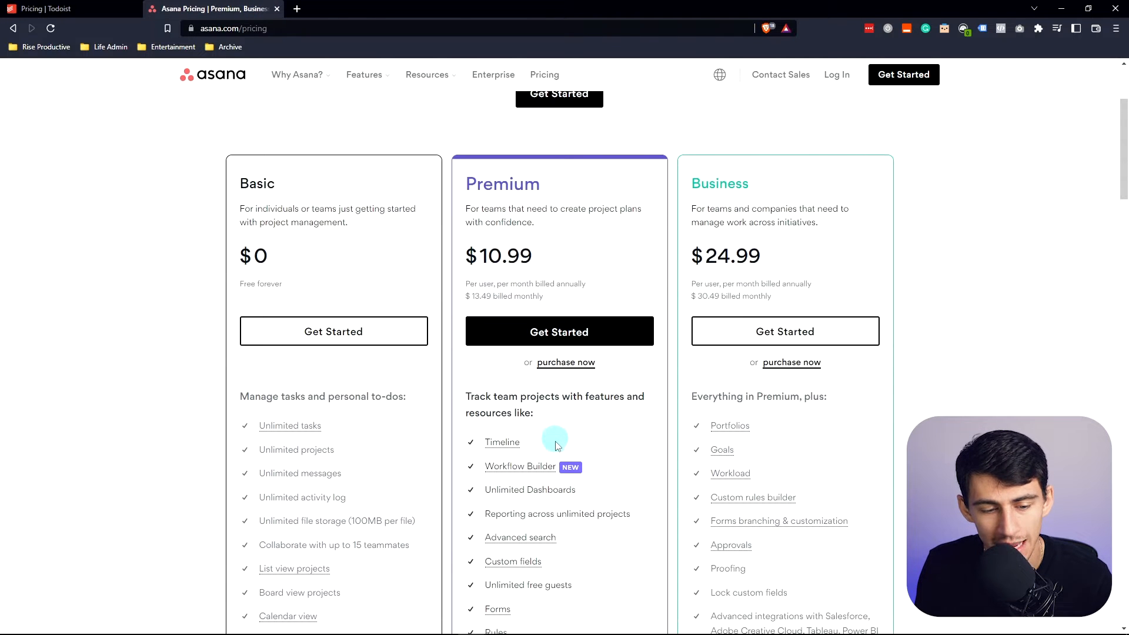
scroll(down, 3)
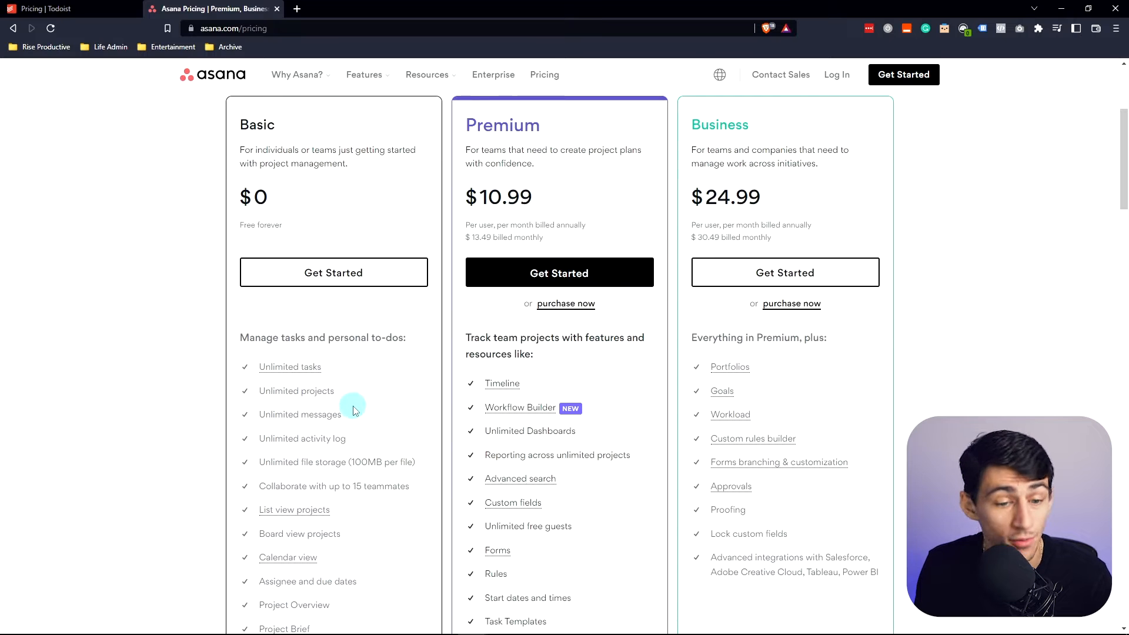
scroll(down, 3)
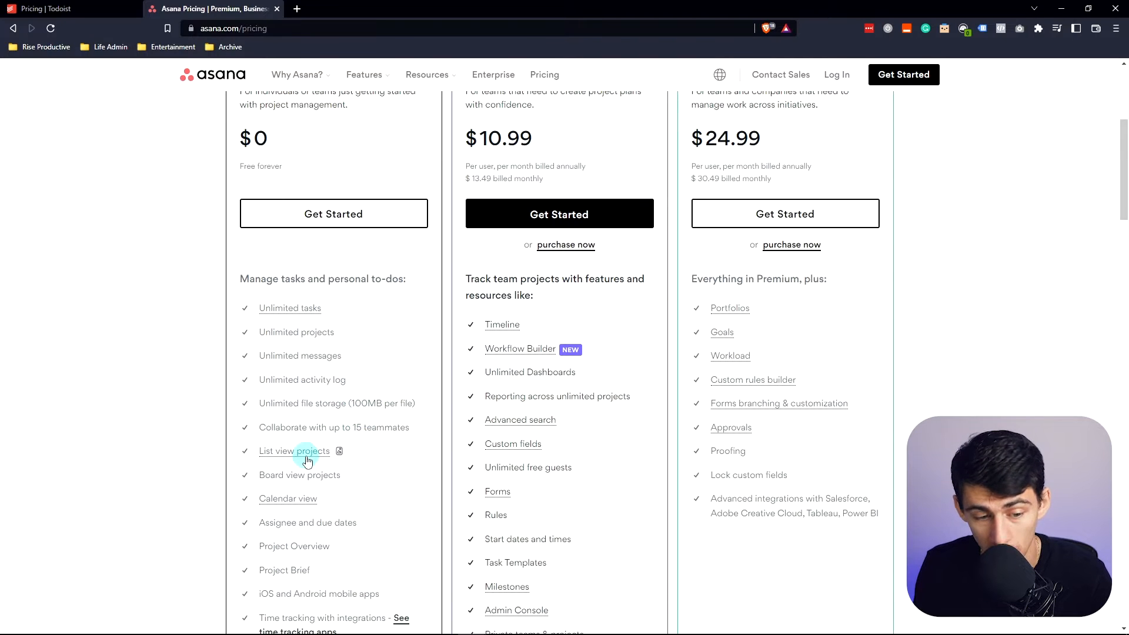
scroll(up, 3)
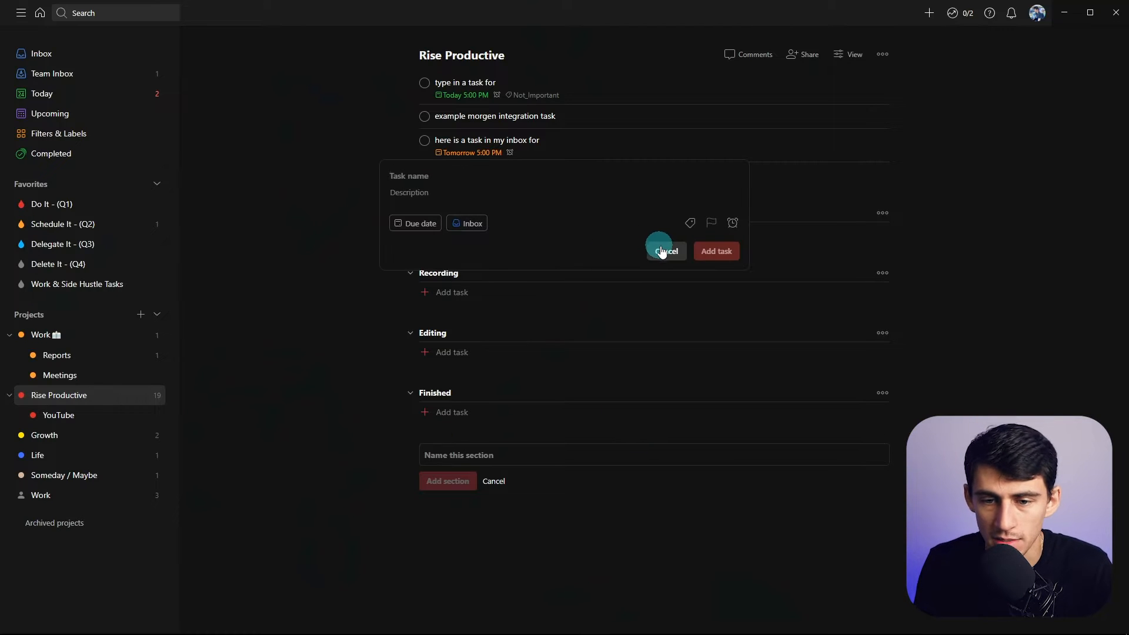
- Discard the draft task, show the Work project as board then list, and go to Team Inbox
click(666, 251)
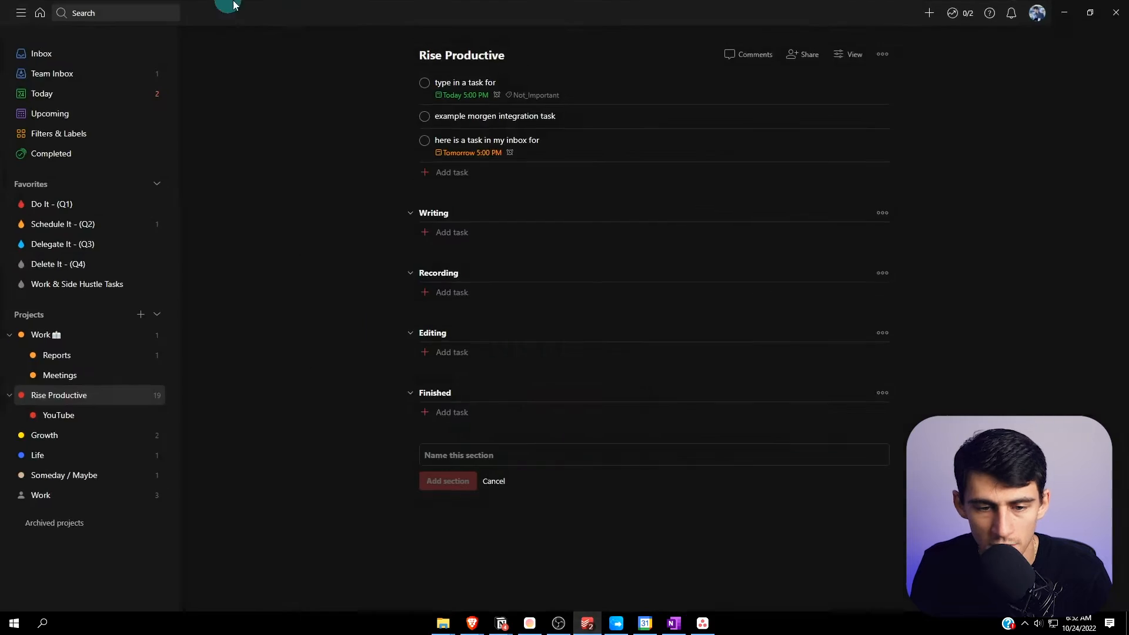
click(41, 334)
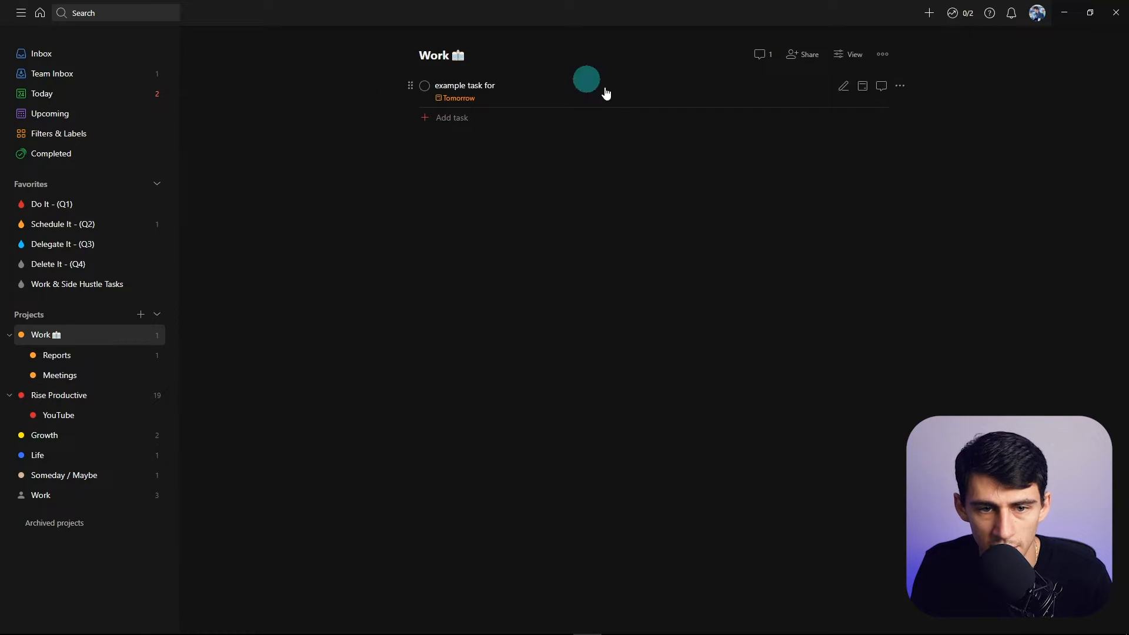
click(849, 54)
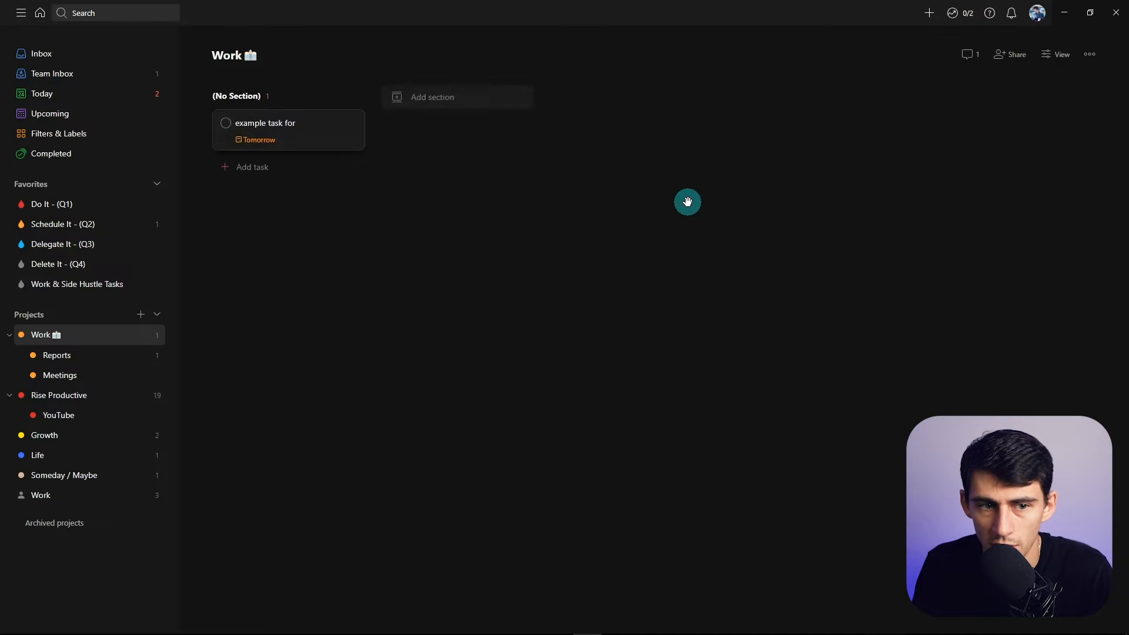
key(Shift+V)
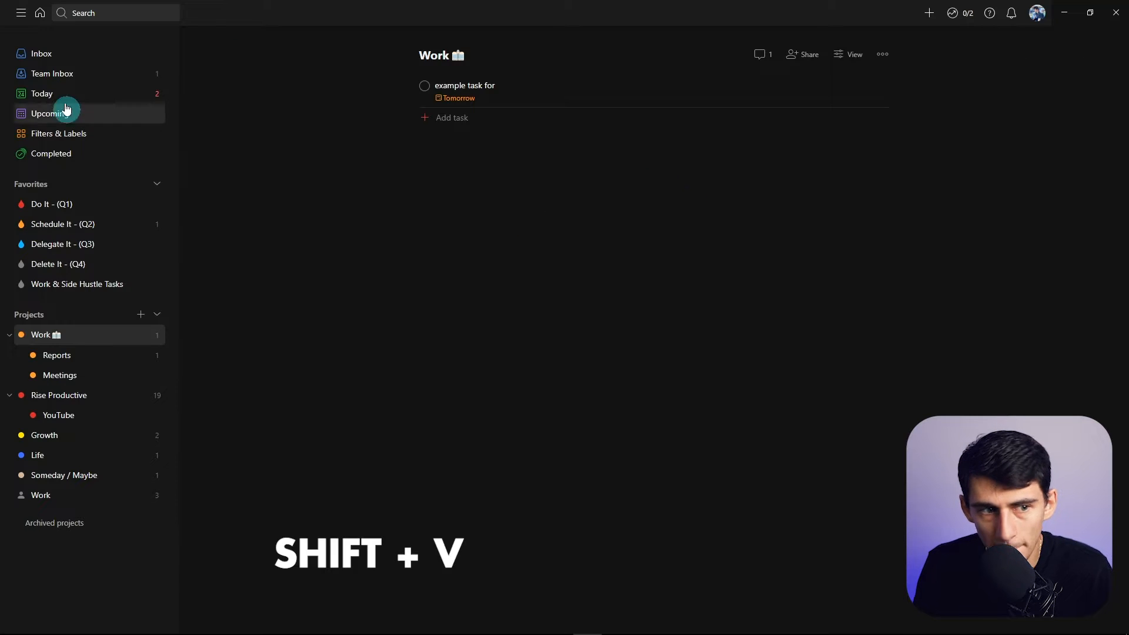
click(51, 73)
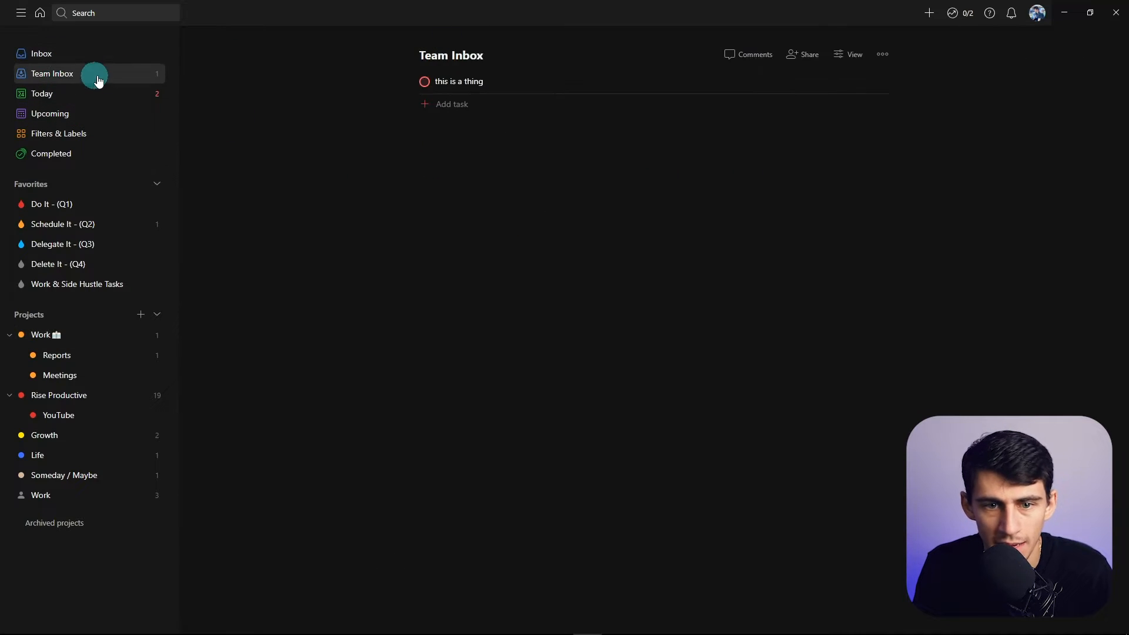
click(41, 94)
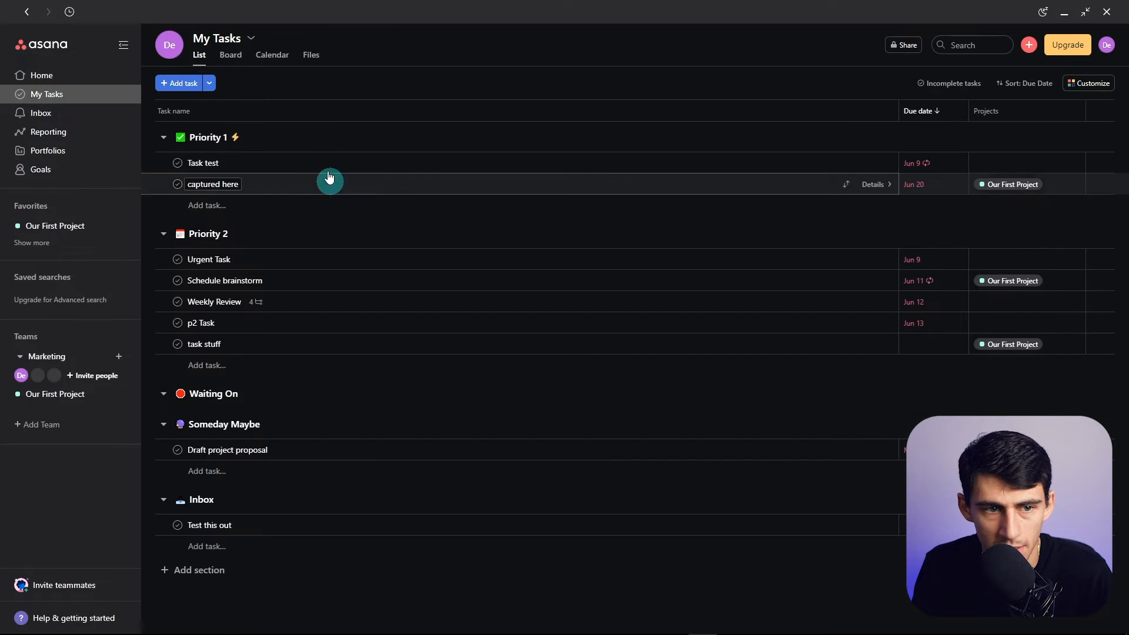
- Preview My Tasks as a calendar and back as a list, then go into Our First Project
click(273, 54)
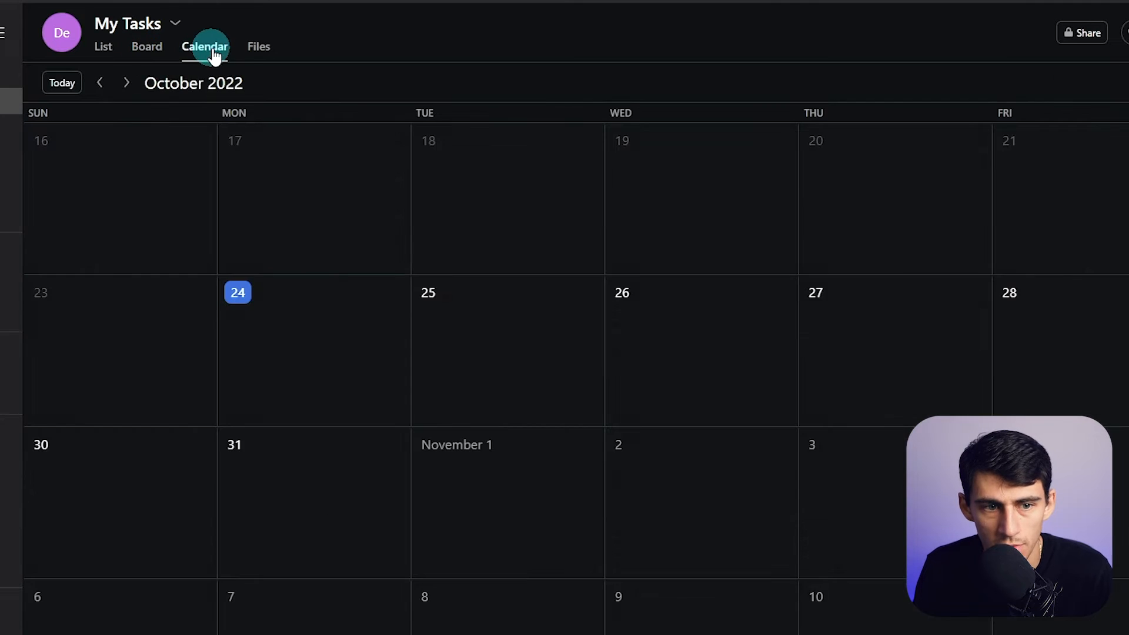
click(103, 47)
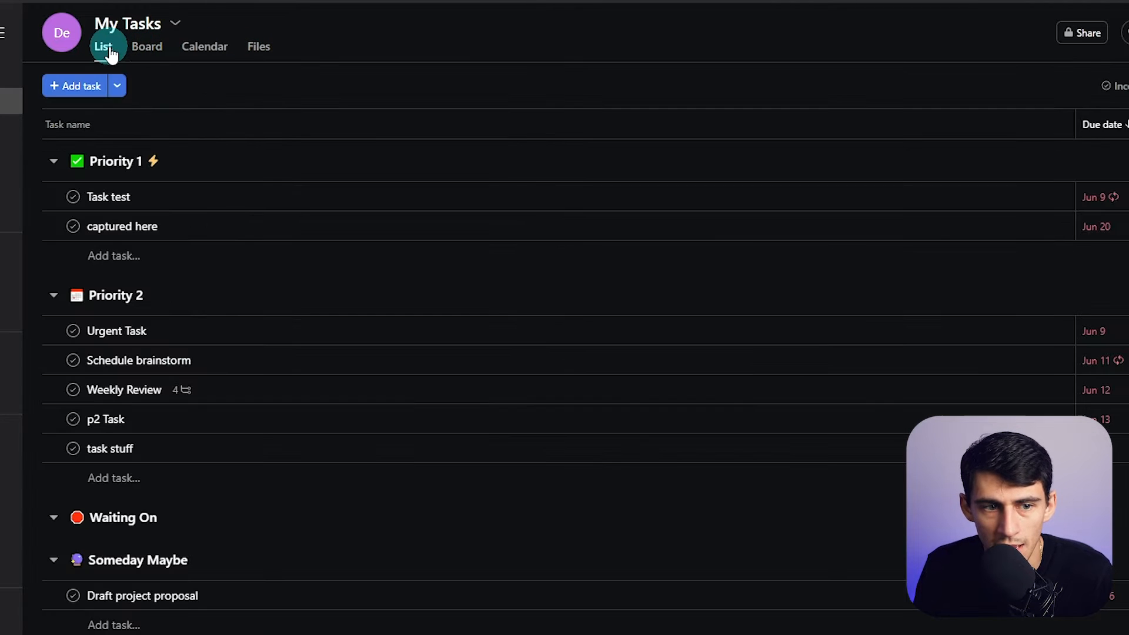
click(46, 283)
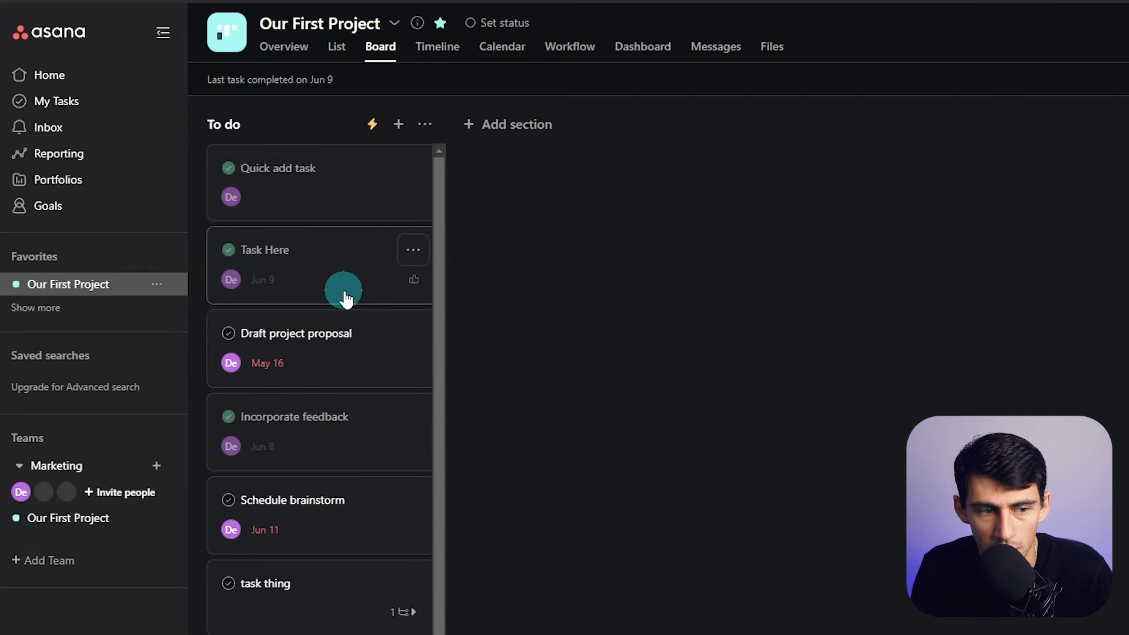
mouse_move(337, 296)
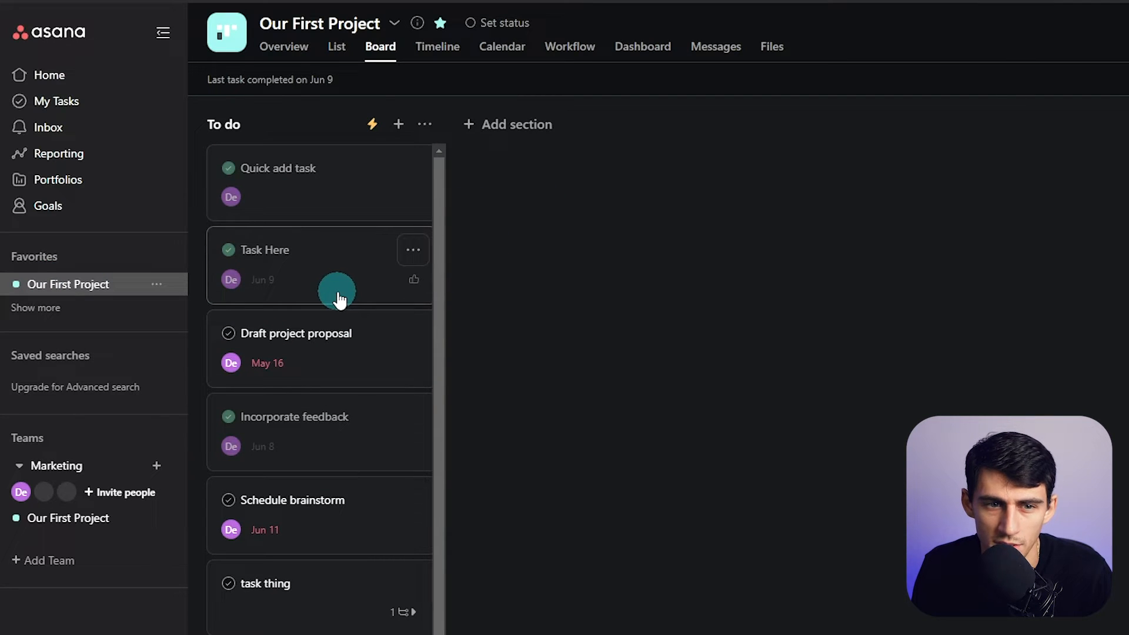
- Preview Our First Project's timeline and dashboard, ending on the Goals page
click(438, 47)
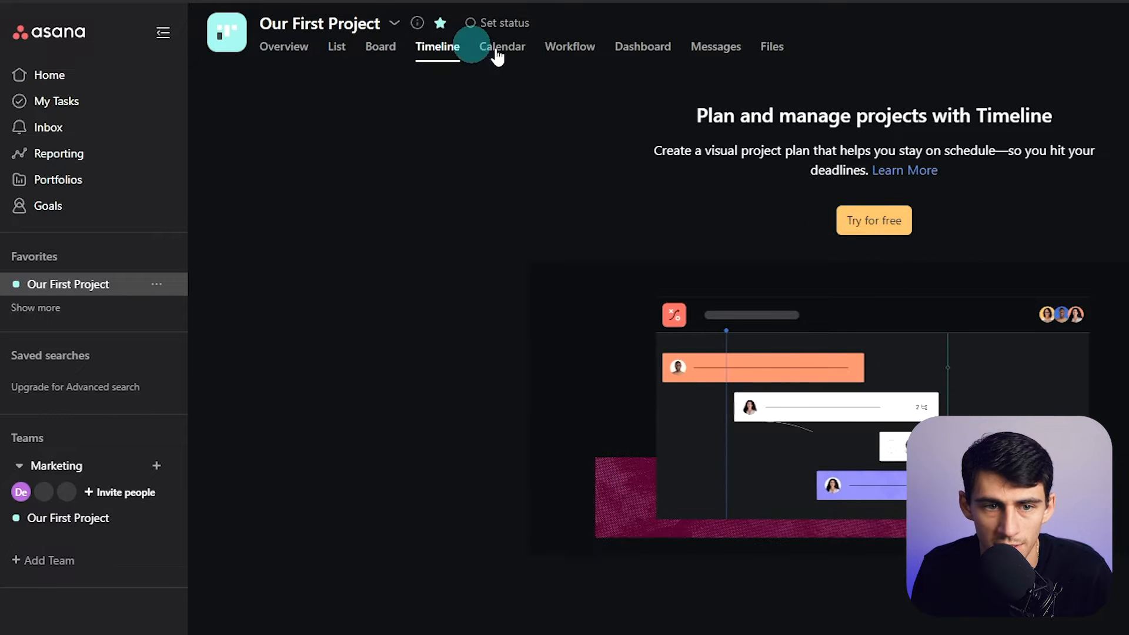
click(440, 47)
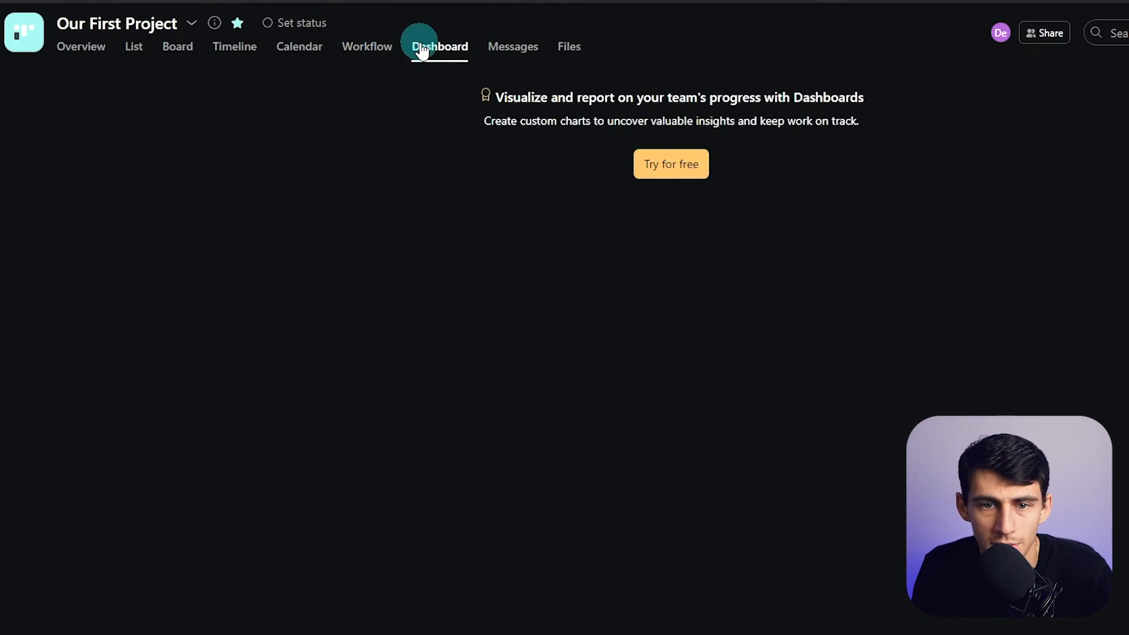
click(513, 47)
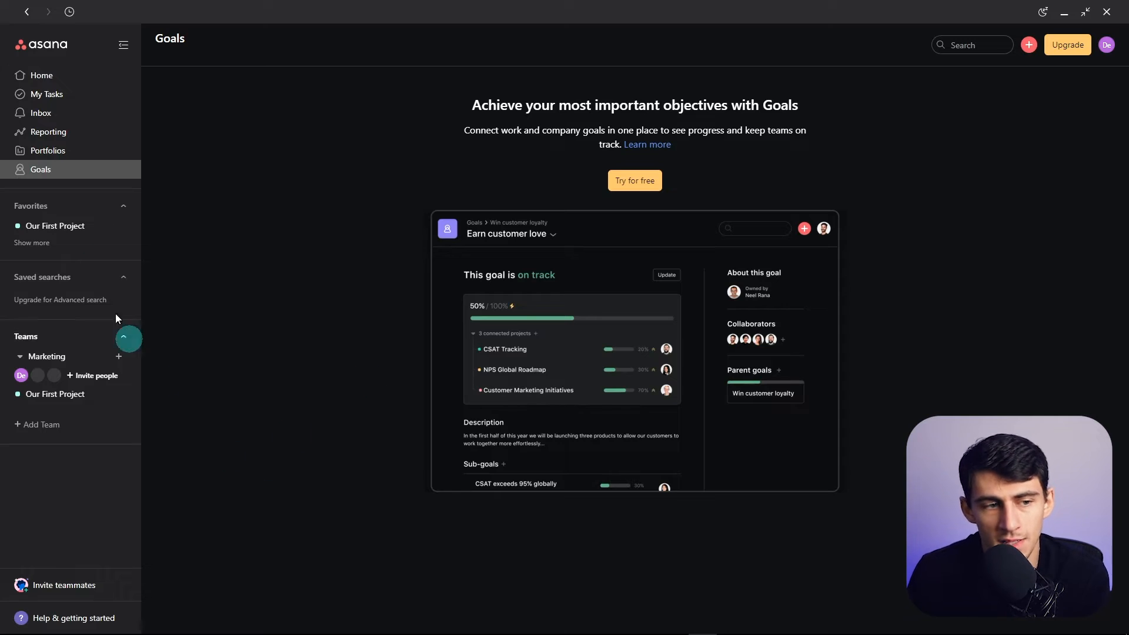
click(49, 132)
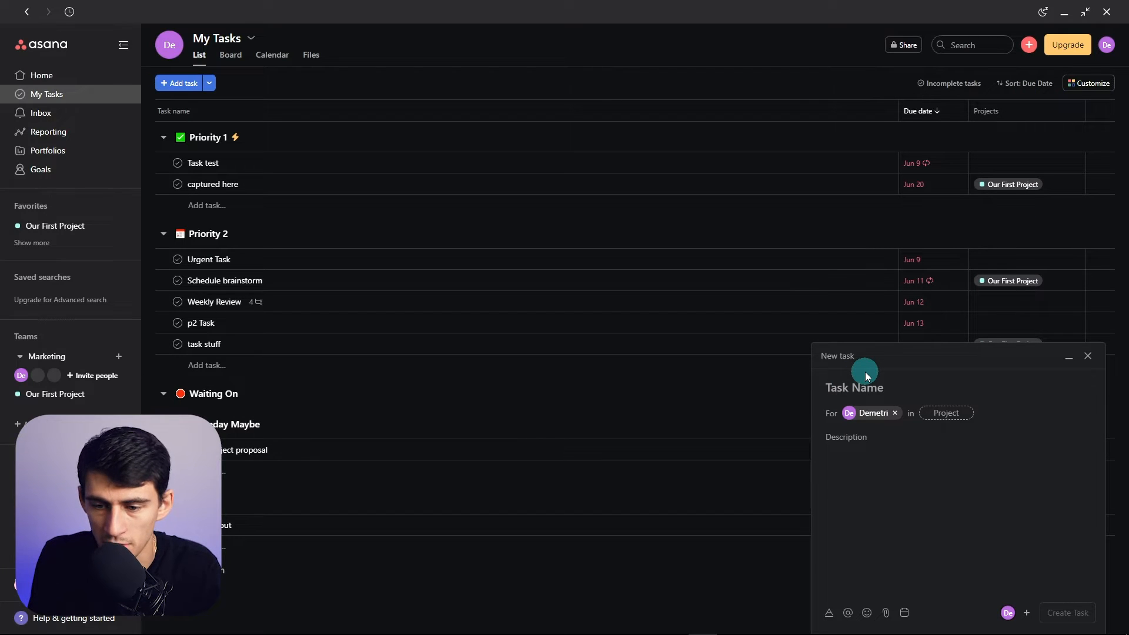
text(Example)
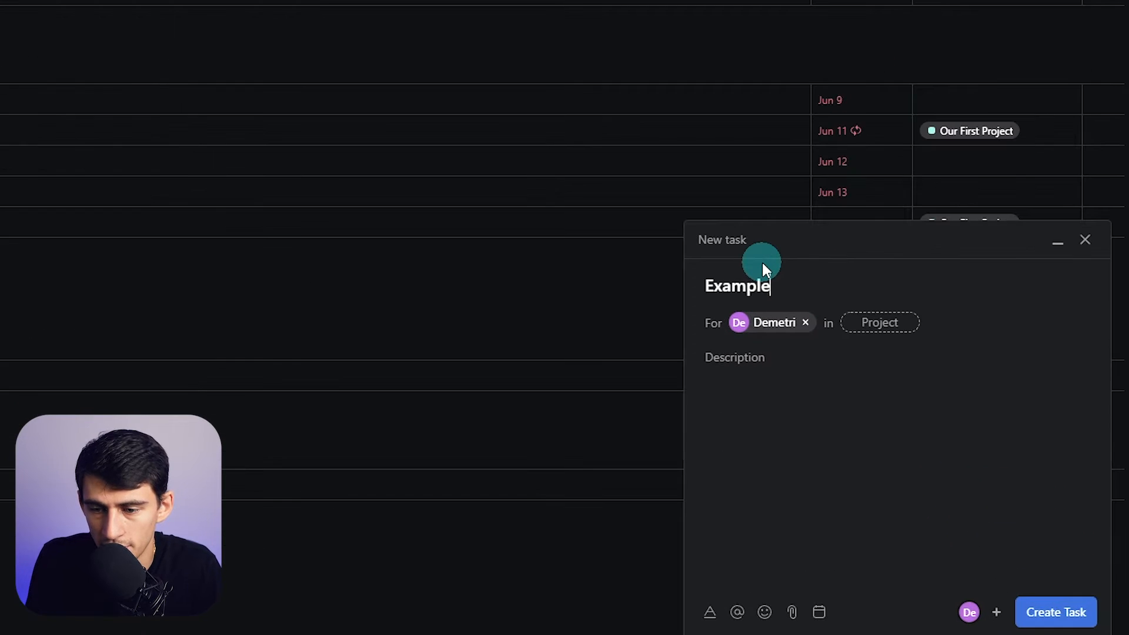
text(task here)
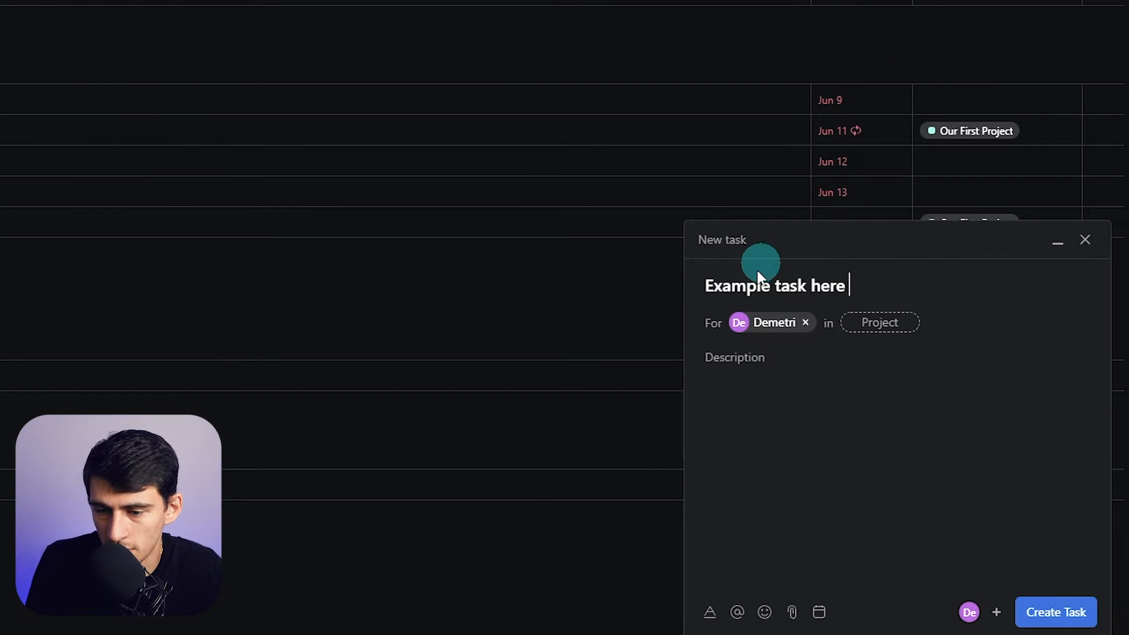
click(880, 322)
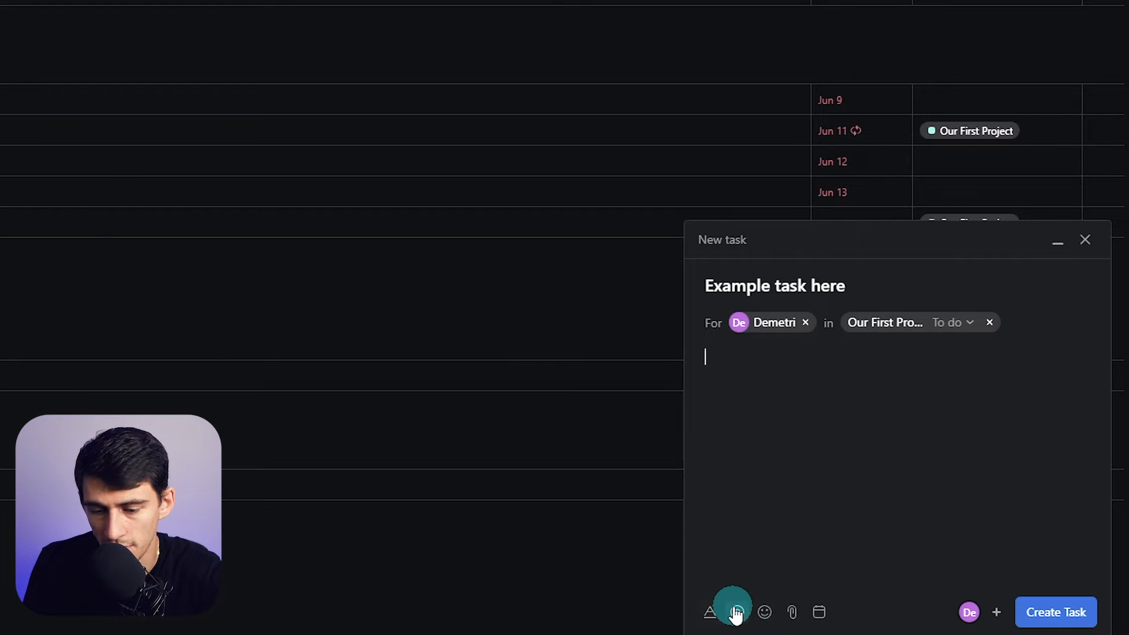
text(@Demetri)
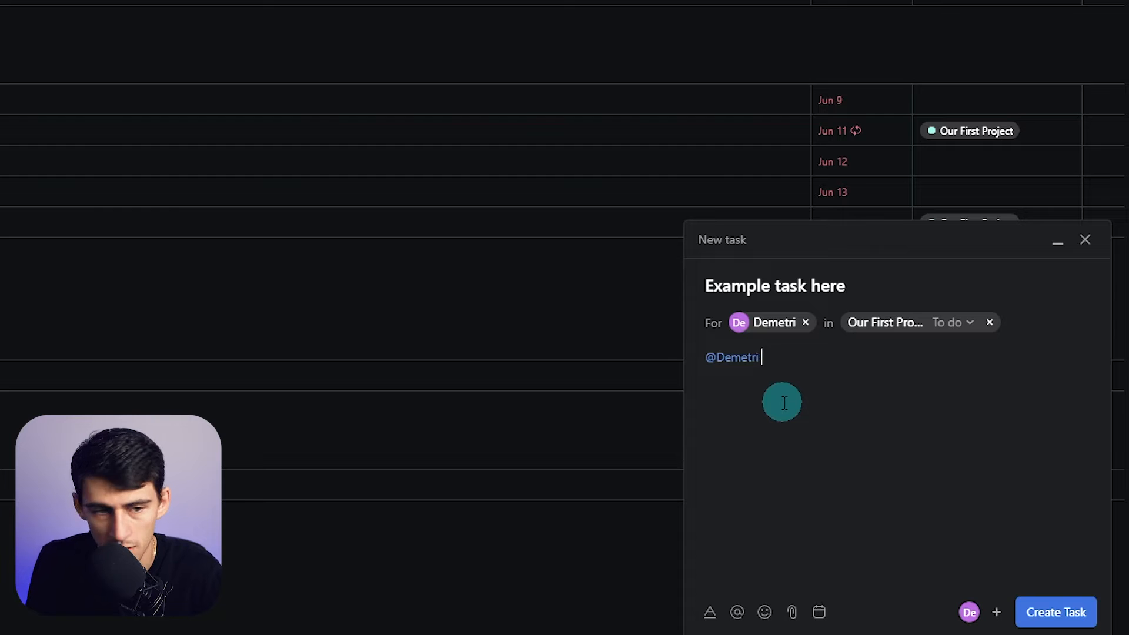
text(Delegate Tasks)
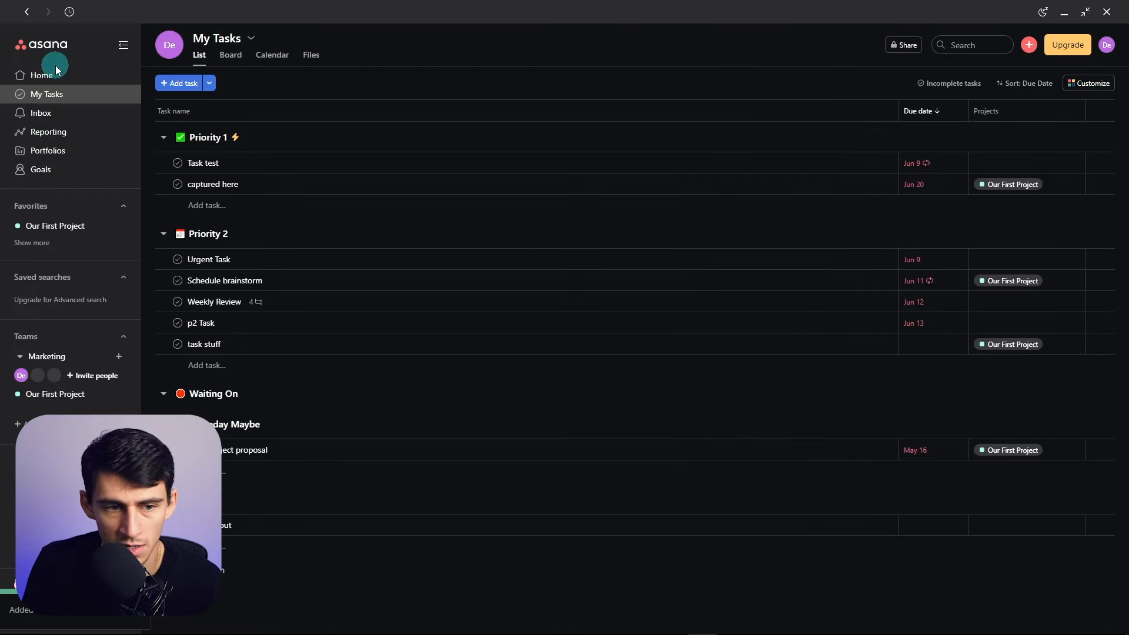
- Add a subtask 'Multiple Tasks' to Task test and start a nested 'Task' entry inside it
click(203, 162)
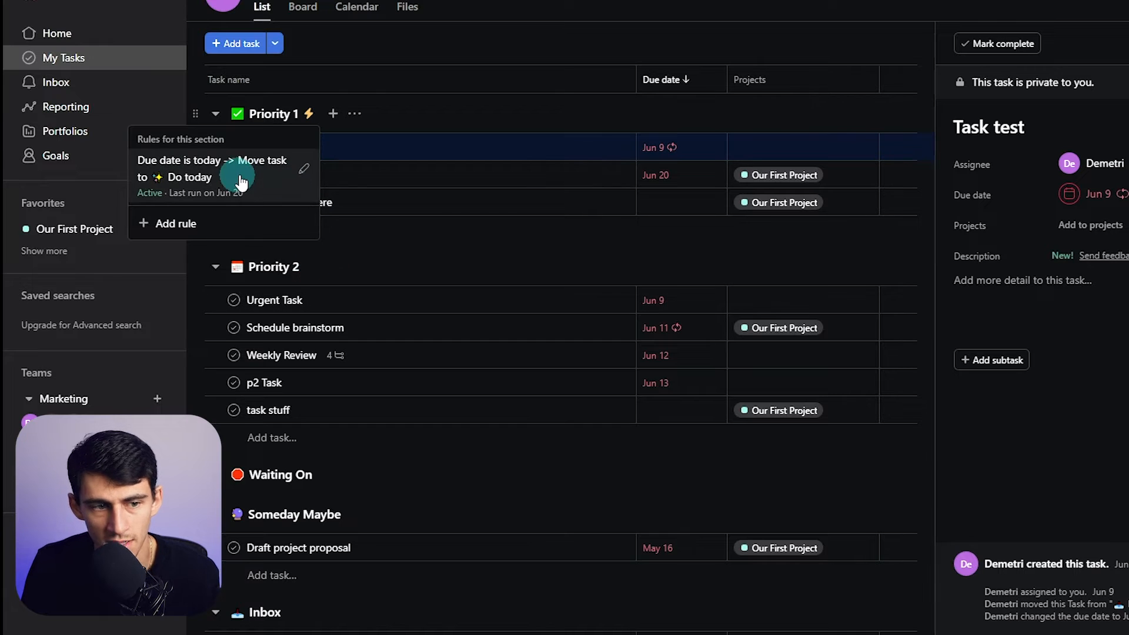
mouse_move(254, 167)
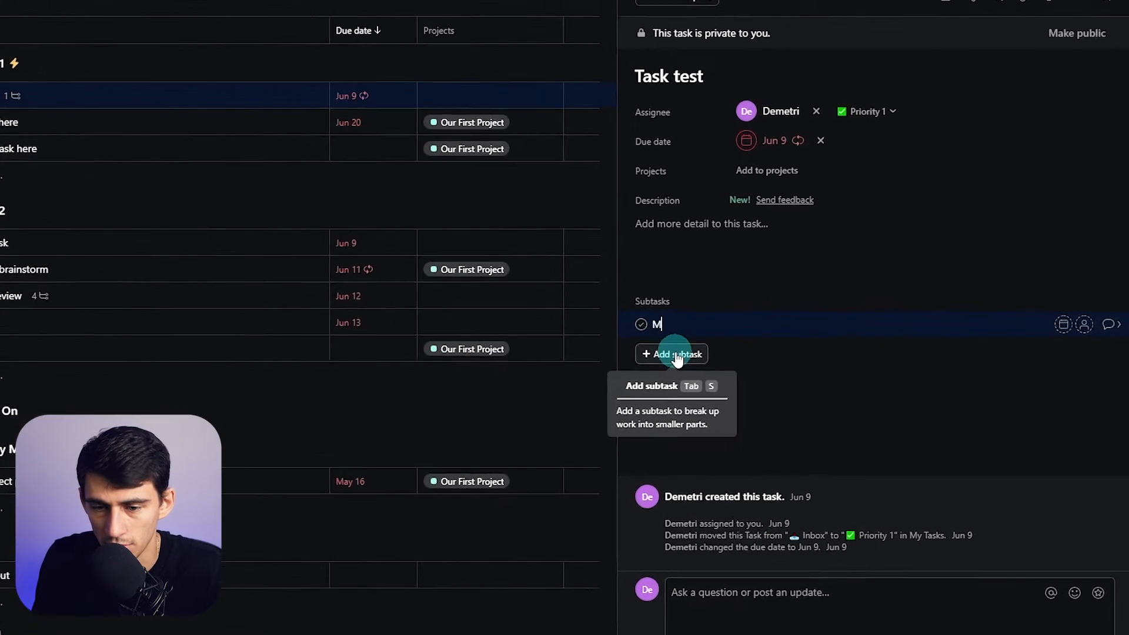
text(Multiple Tasks)
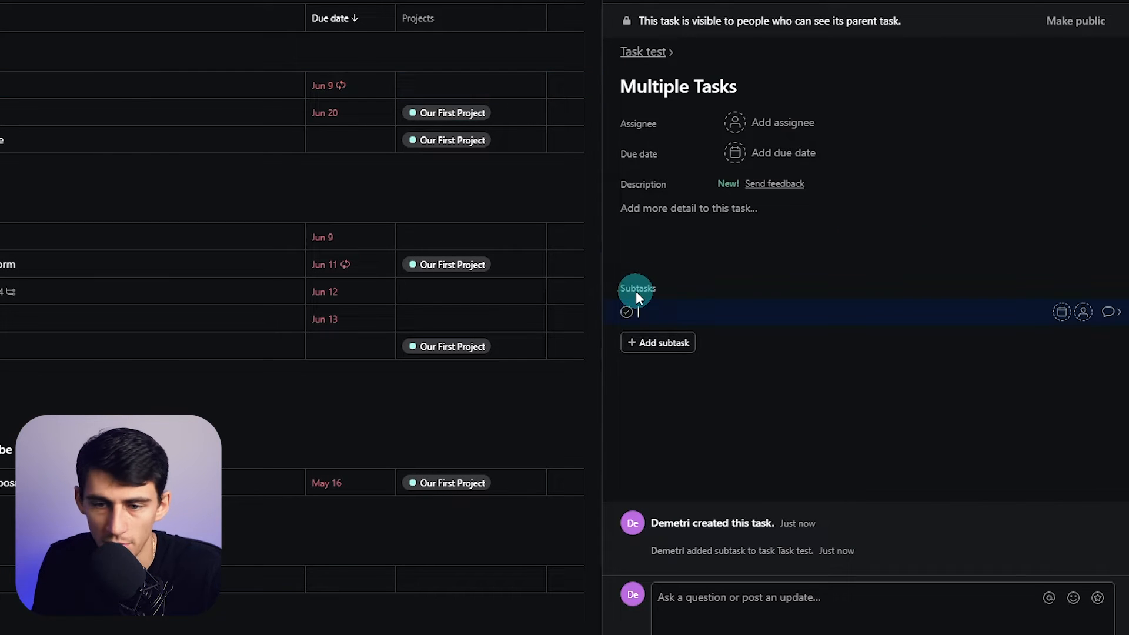
text(Task)
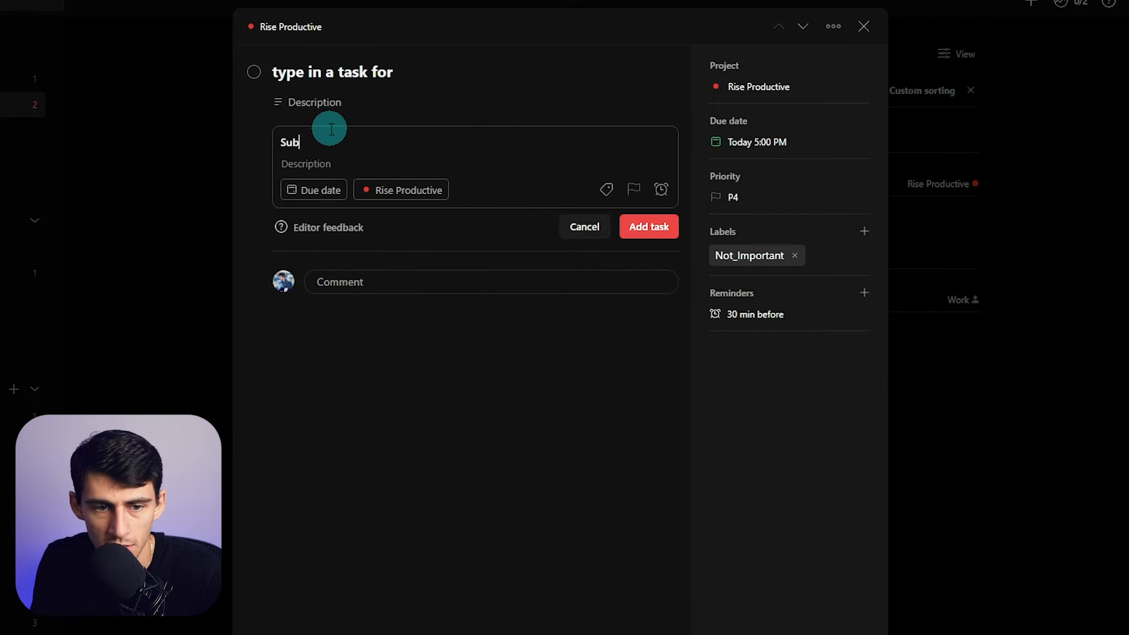
- View the Sub Stask sub-task's details in Todoist, then Asana's nested Multiple Tasks subtask
click(649, 227)
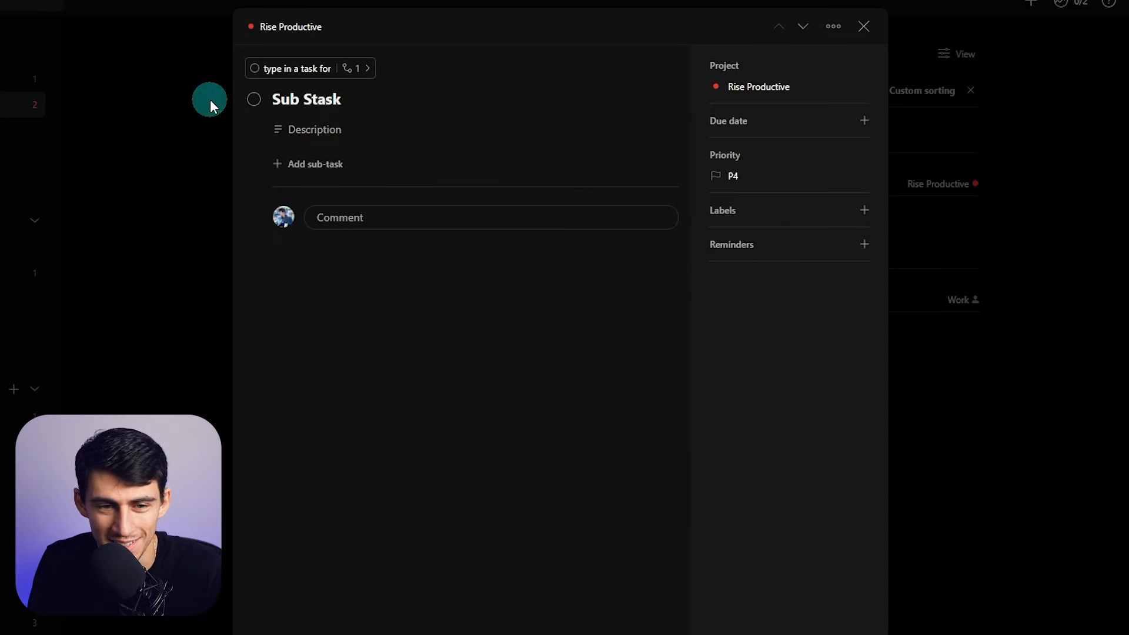
click(324, 163)
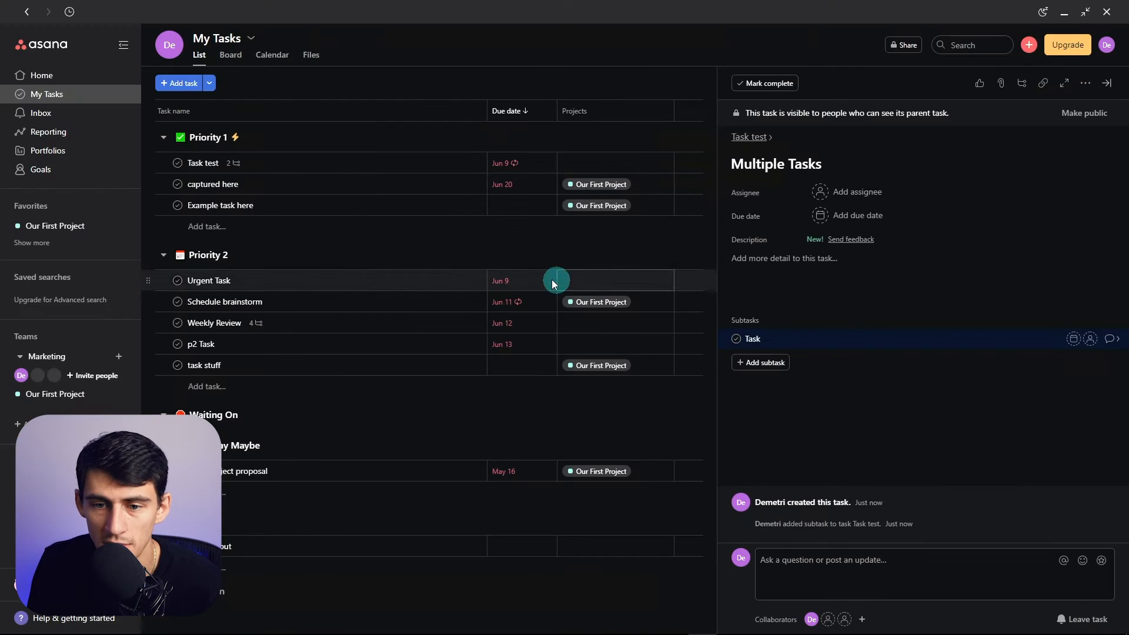
- Go up to parent Task test, review its subtasks, and reopen the Multiple Tasks subtask
click(748, 164)
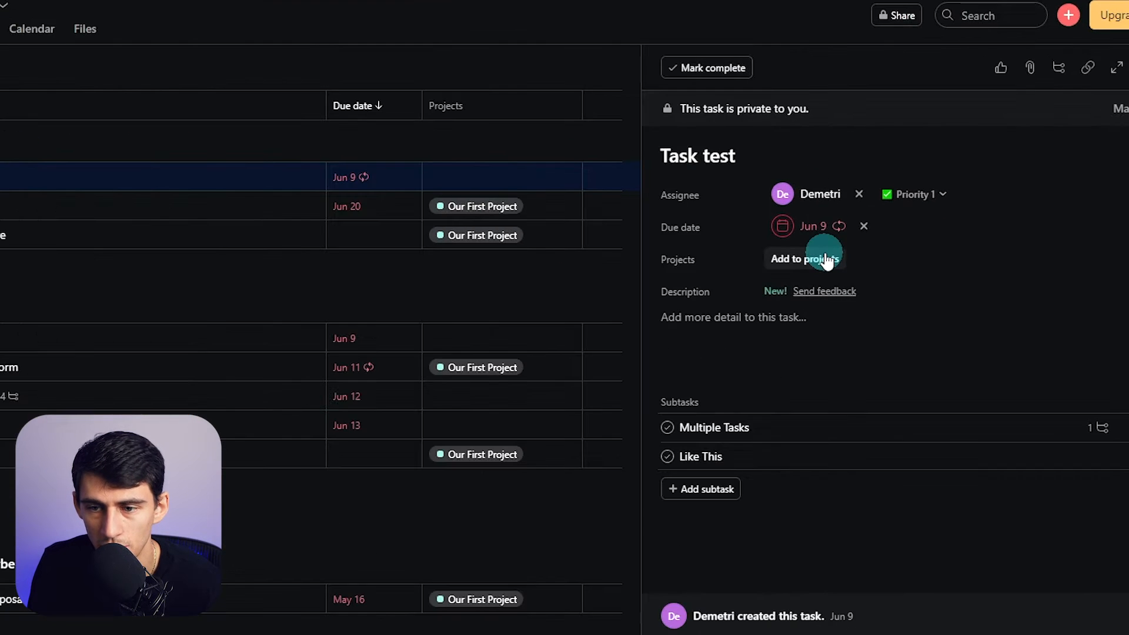
mouse_move(1115, 67)
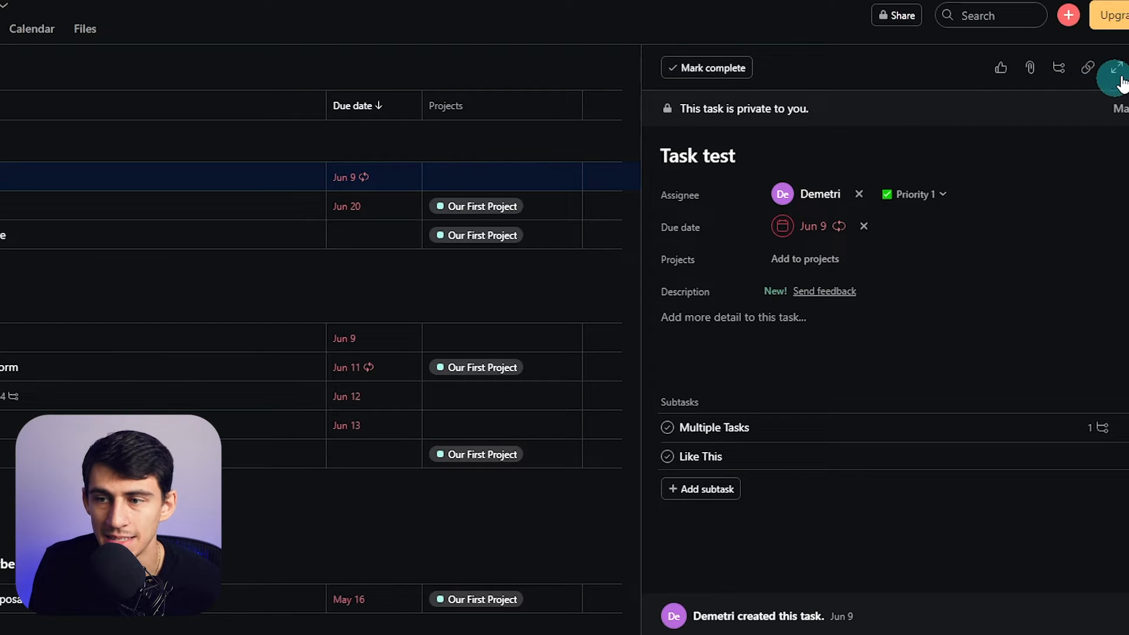
click(1080, 67)
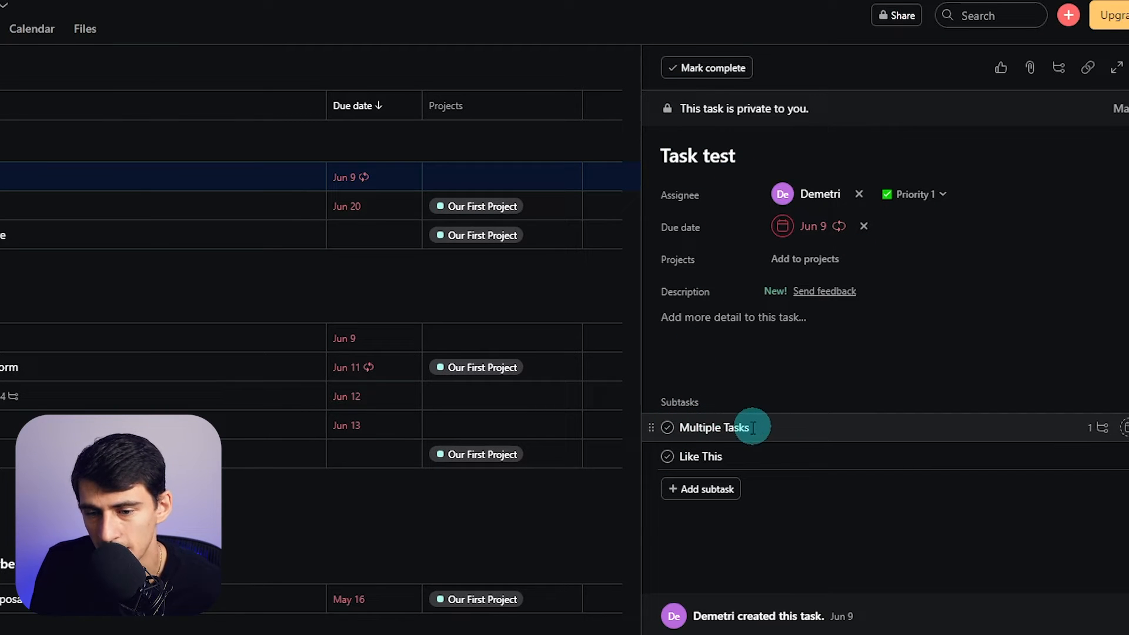
click(700, 457)
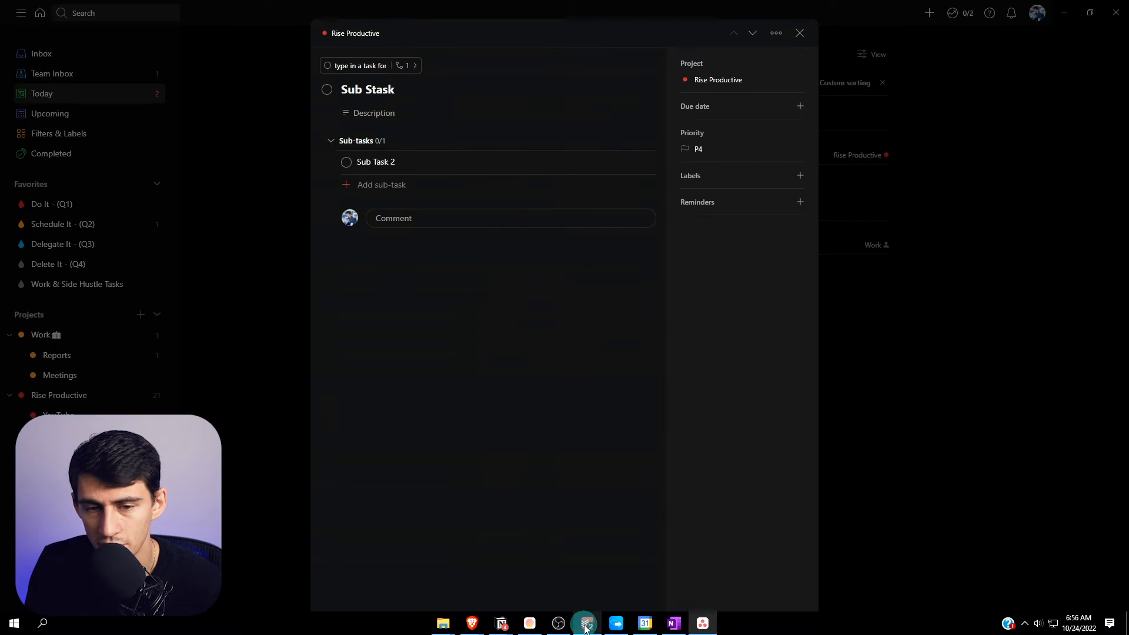
- Close the sub-task details and go to Todoist's Team Inbox
click(800, 33)
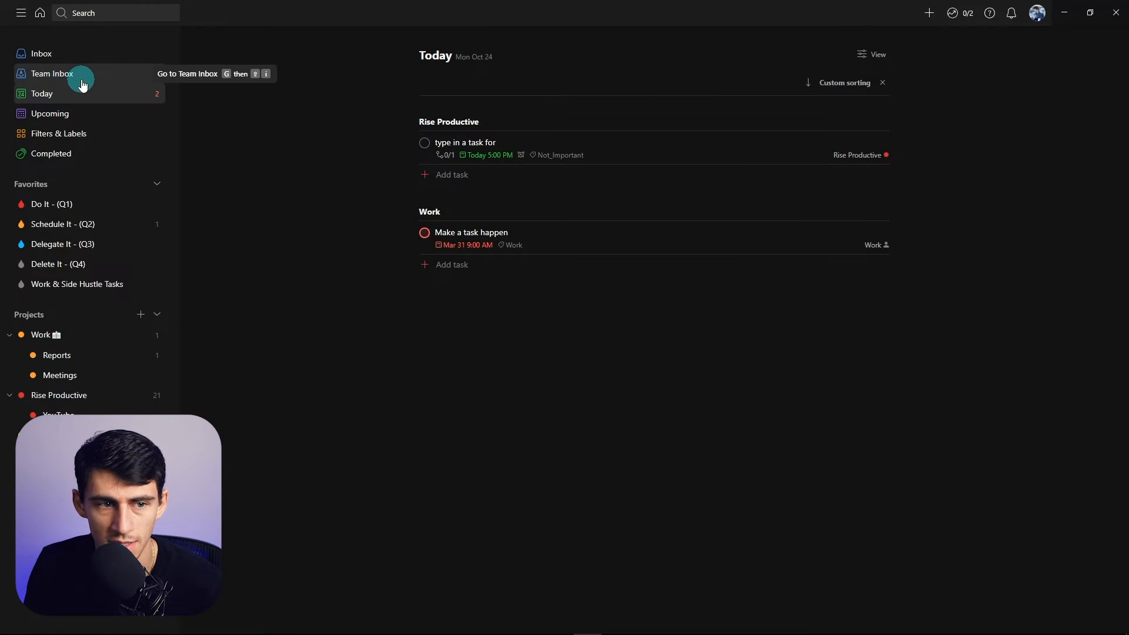
click(53, 73)
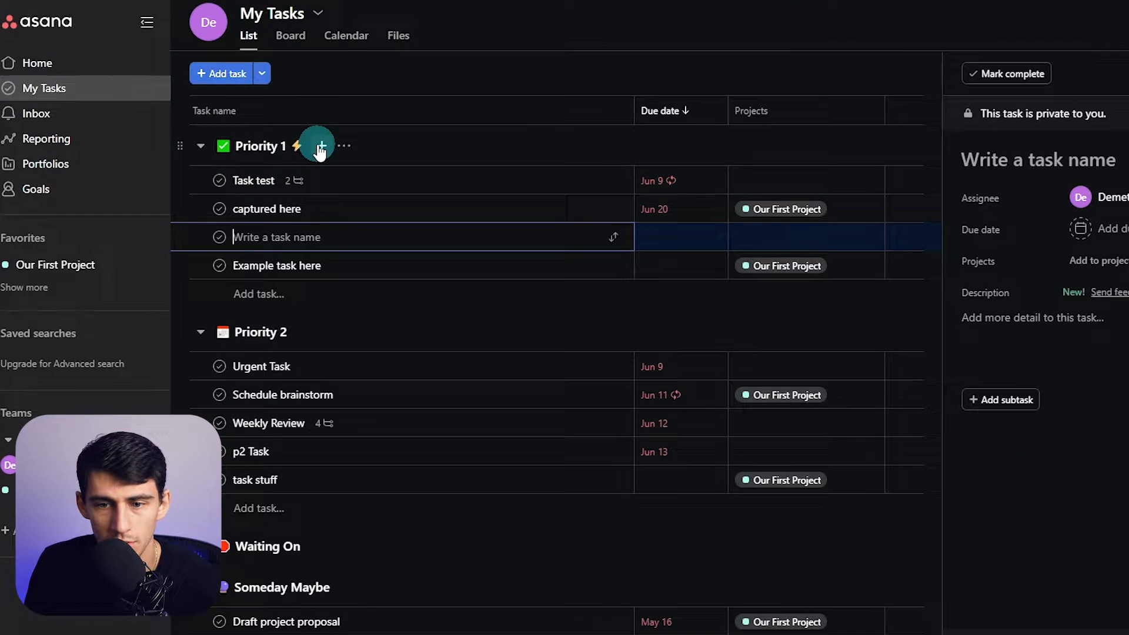
- Review Priority 1's due-date rule that moves approaching tasks into it, leaving it unchanged
click(300, 145)
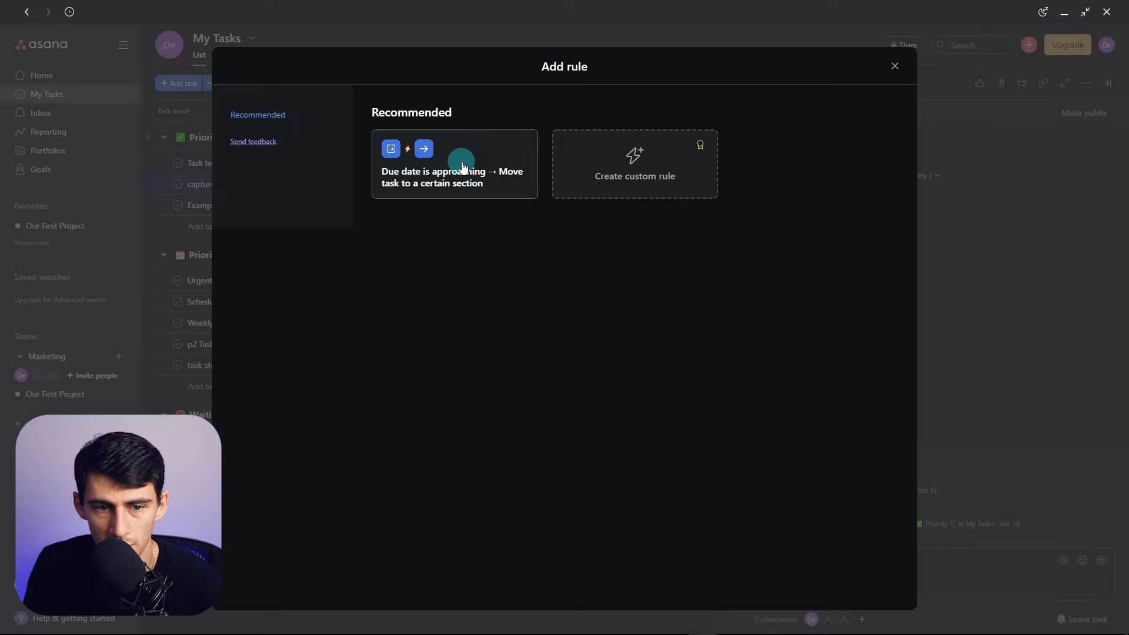
click(458, 165)
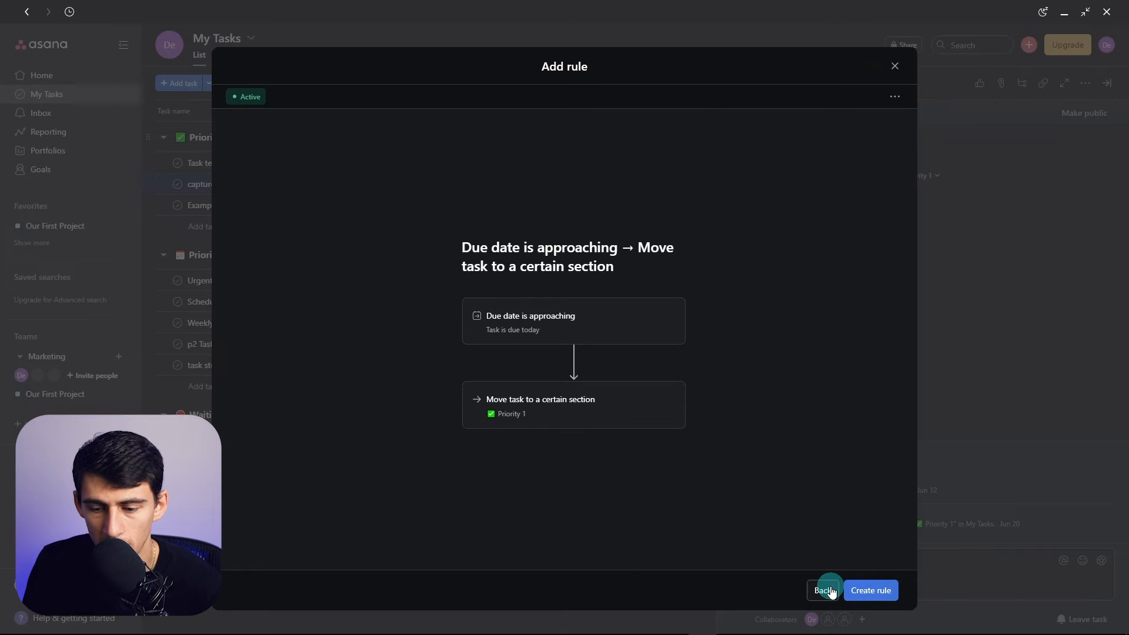
click(823, 590)
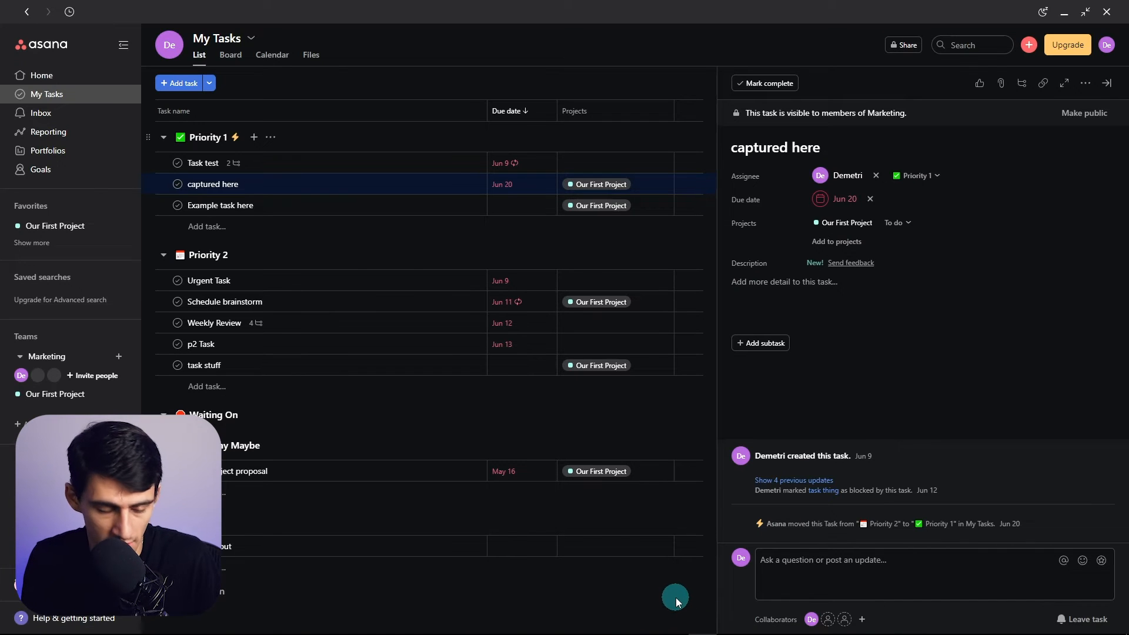
- Capture 'remember to take out the tr...' via Todoist's quick add over Asana
click(179, 83)
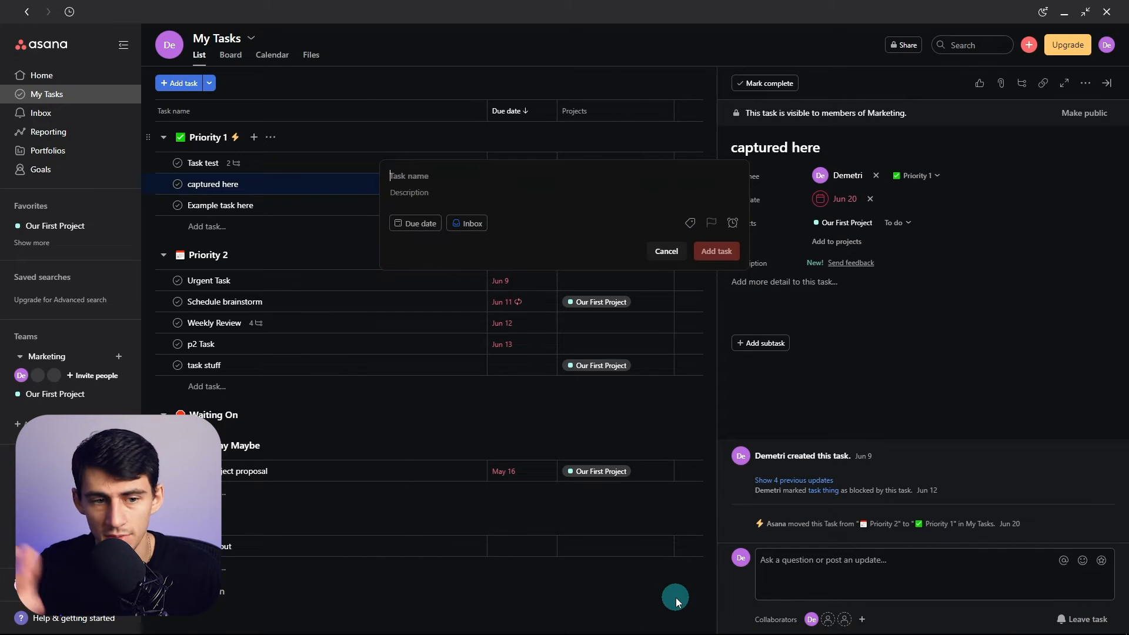
text(remember)
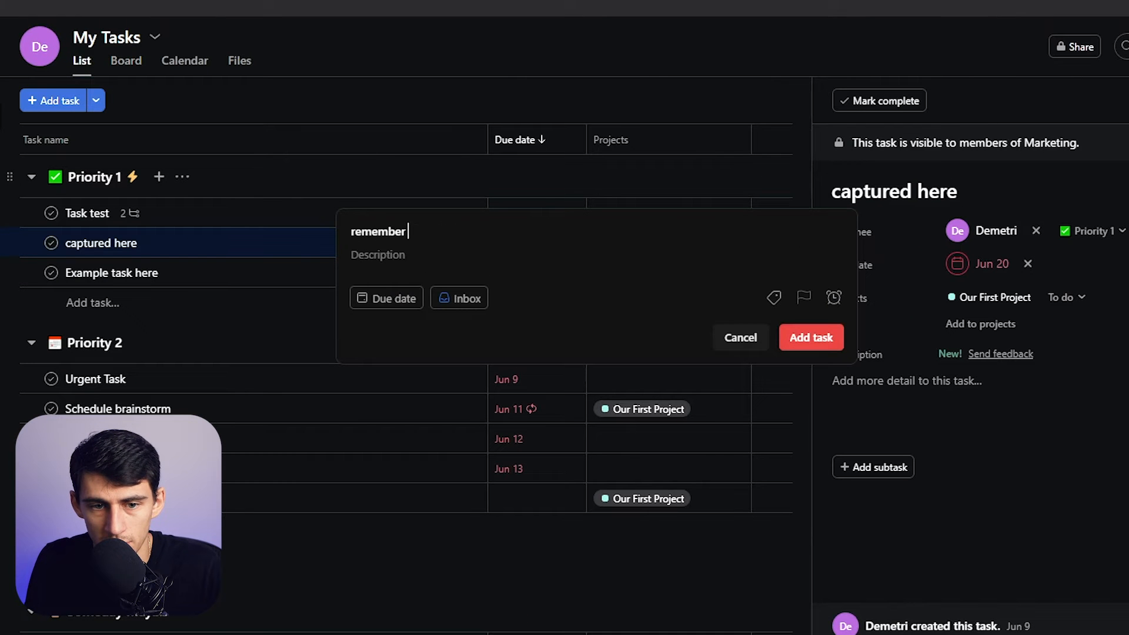
text(to take out the tr)
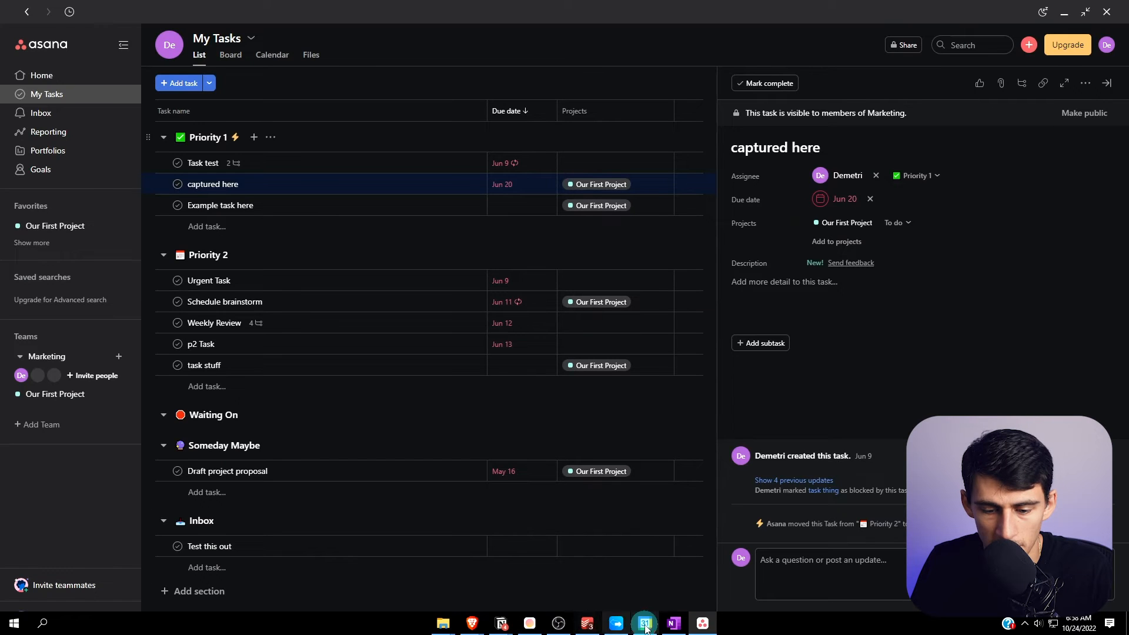
- Bring Todoist back up and go to the YouTube project
click(644, 624)
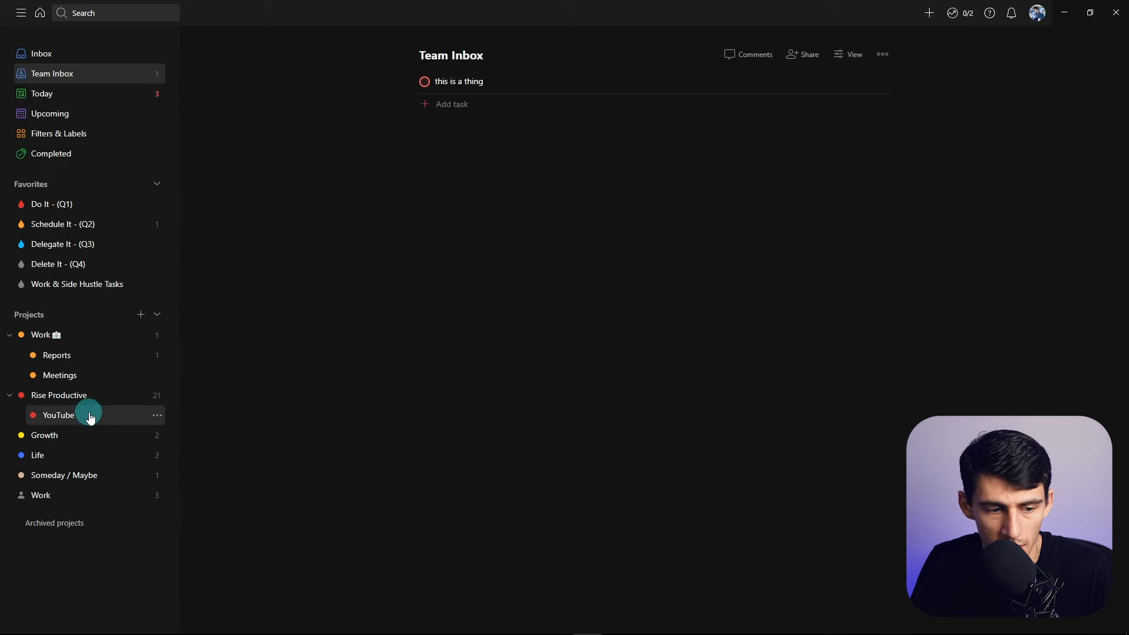
click(37, 455)
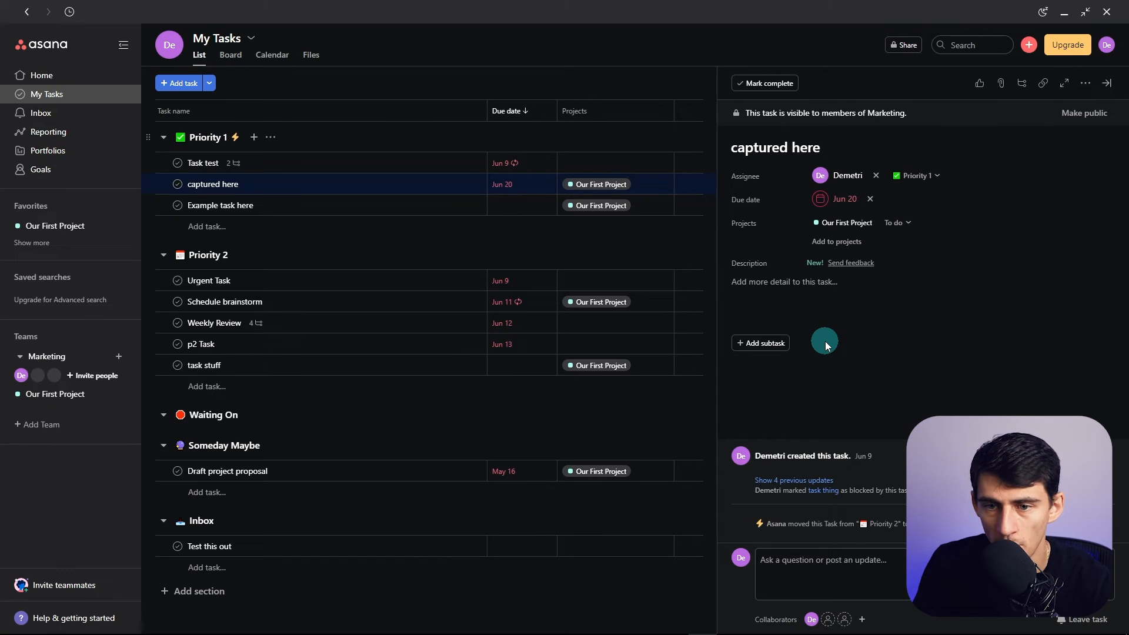
mouse_move(691, 267)
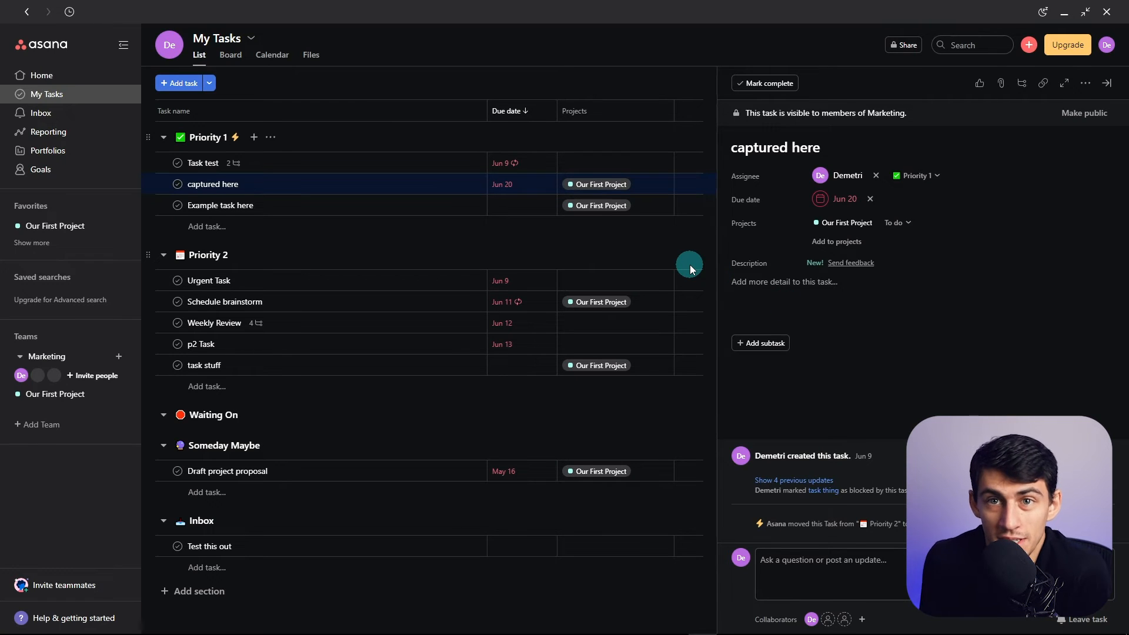
click(1113, 45)
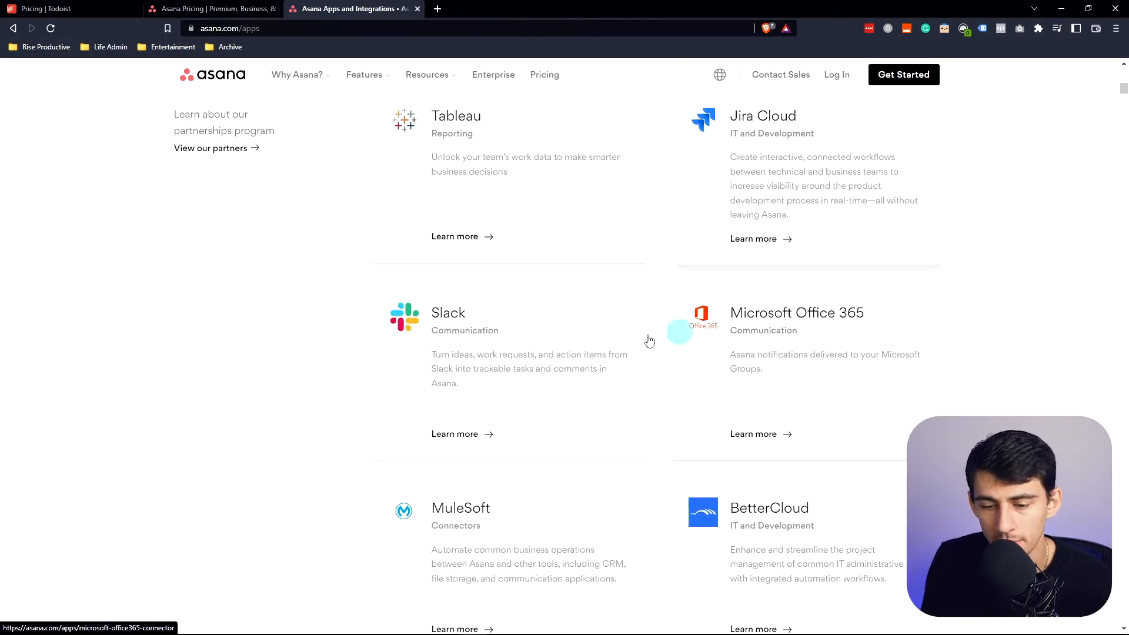
- Scroll the asana.com/apps directory past Slack and Office 365 down to Zapier and Outlook
scroll(down, 3)
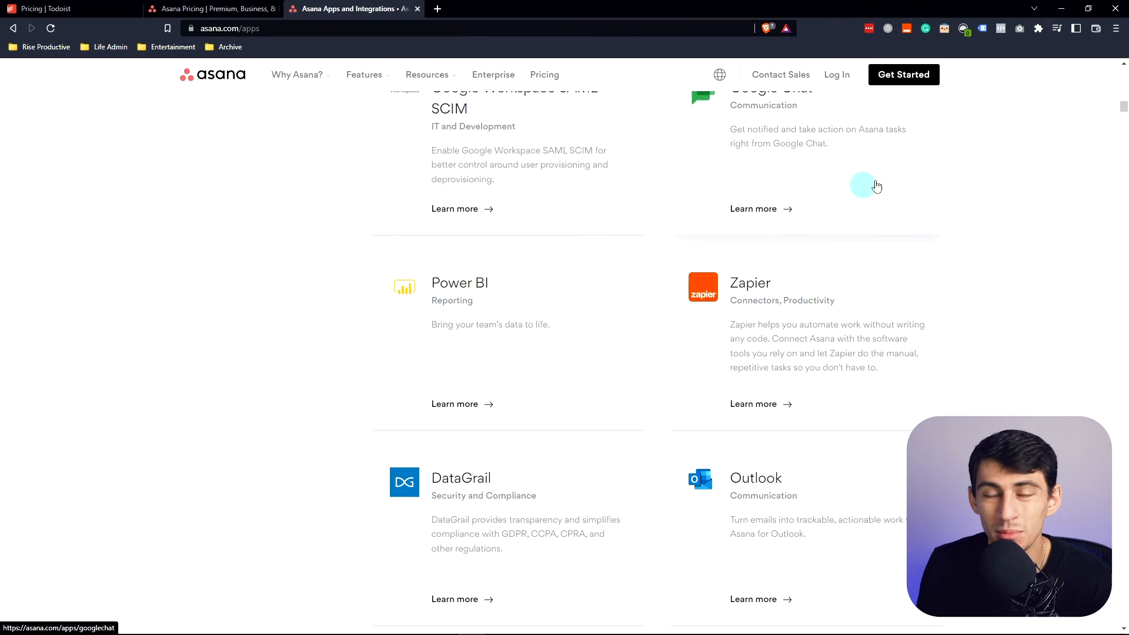
scroll(down, 3)
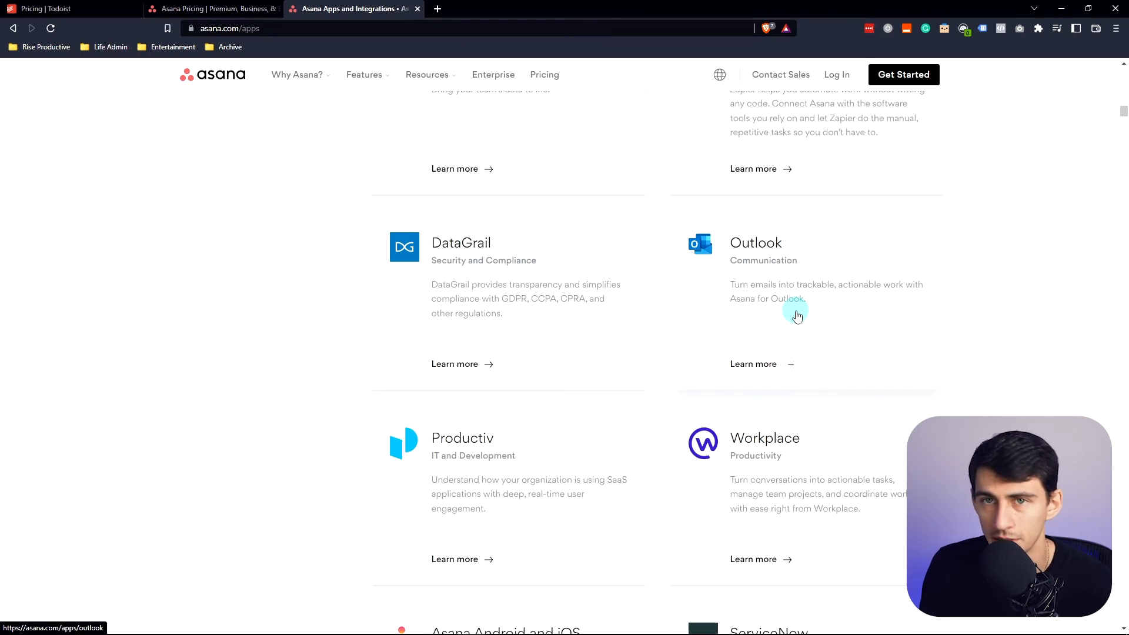
scroll(down, 3)
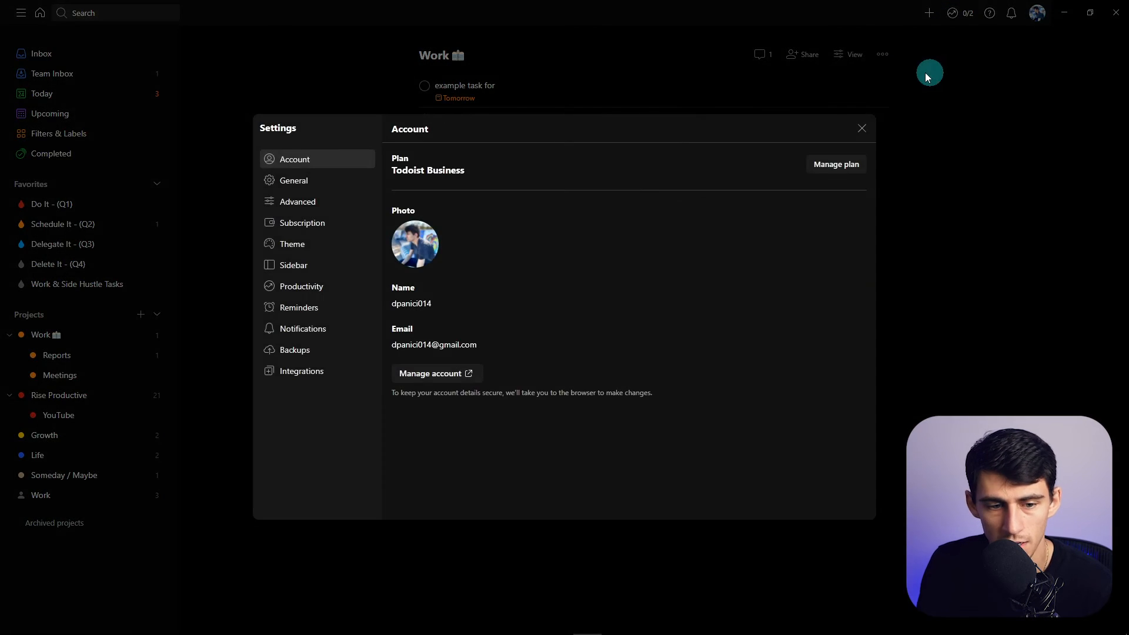
- Add a Google Calendar connection syncing the Inbox project, with completed tasks staying on Google Calendar
click(301, 370)
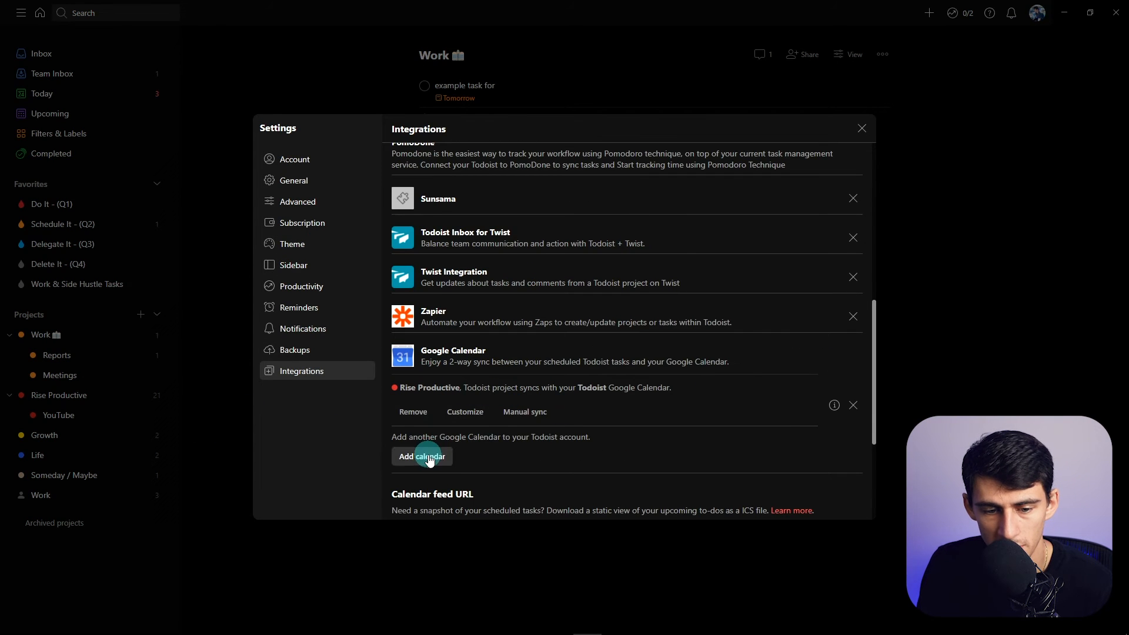
click(422, 456)
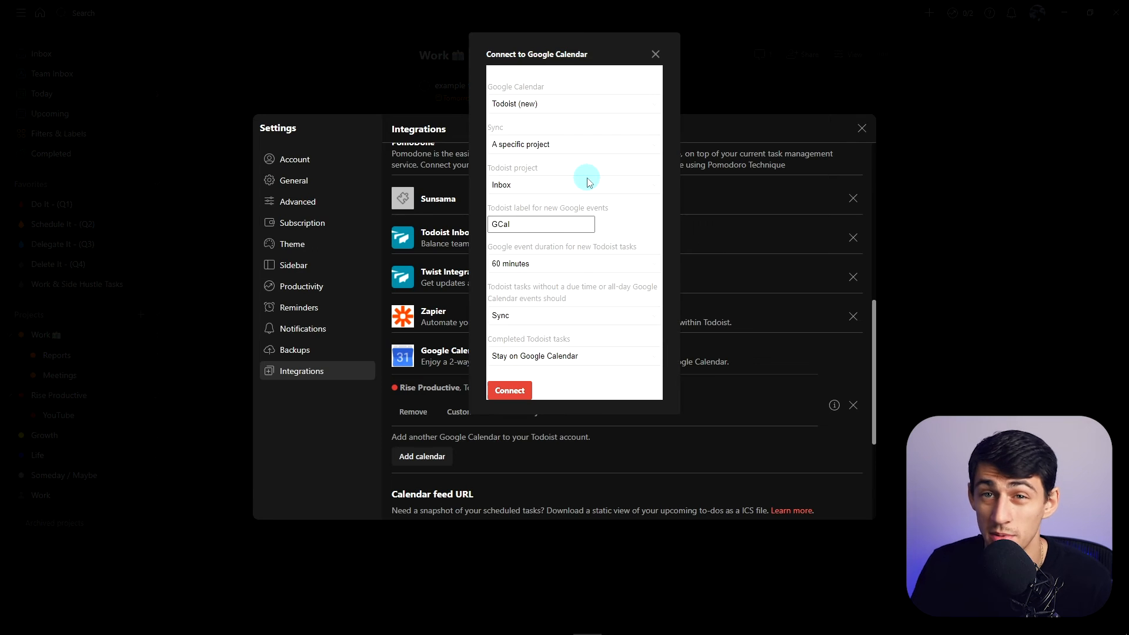
click(574, 185)
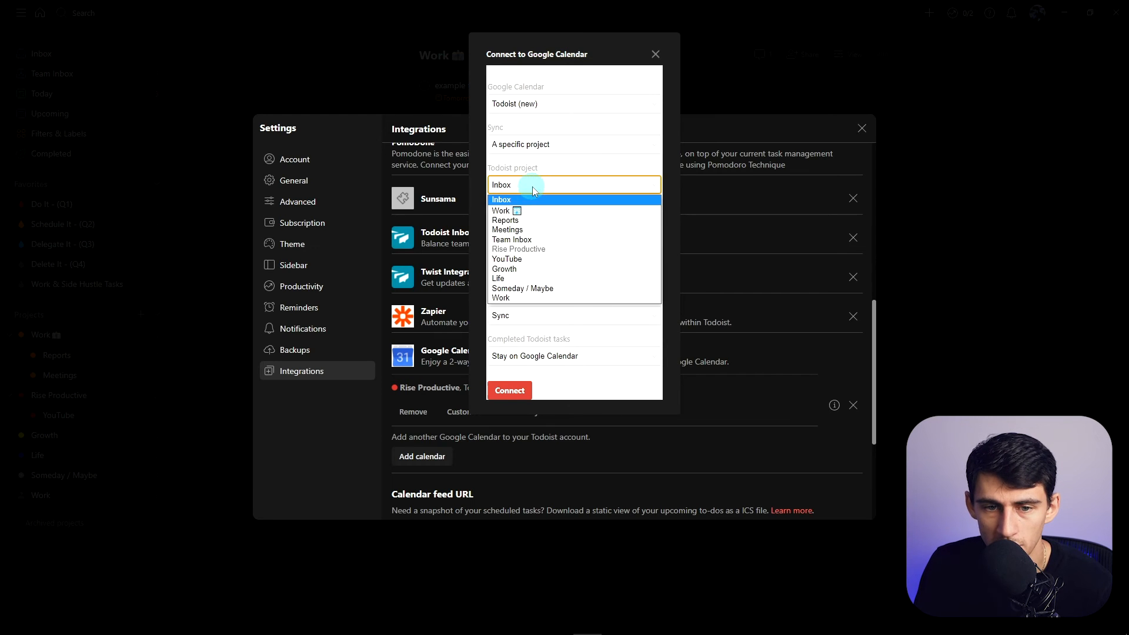
click(501, 198)
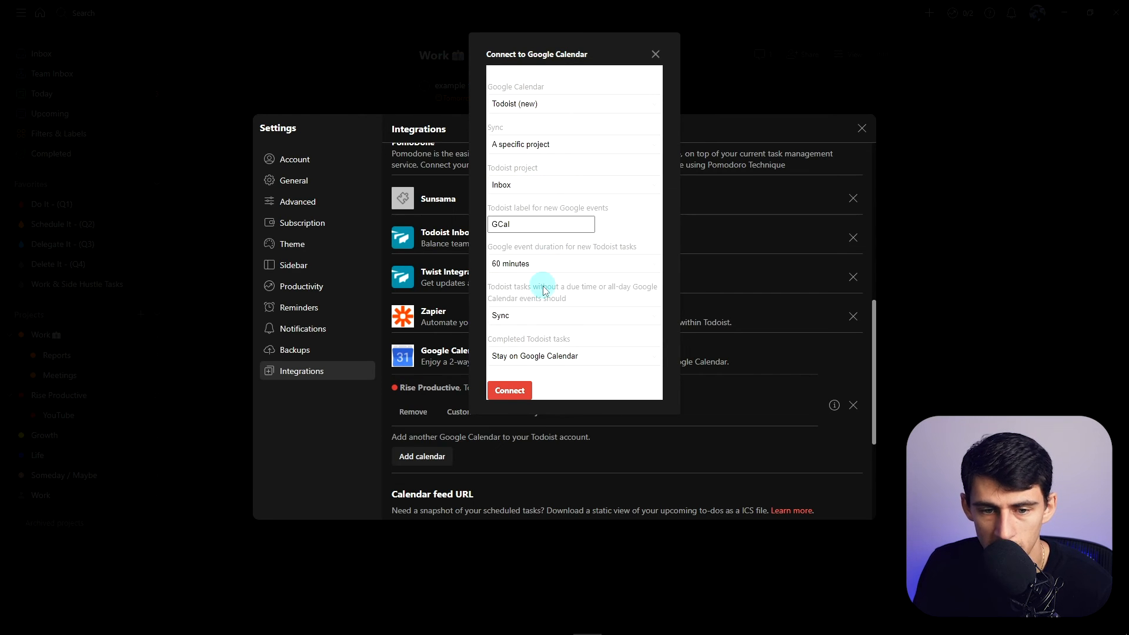
click(574, 264)
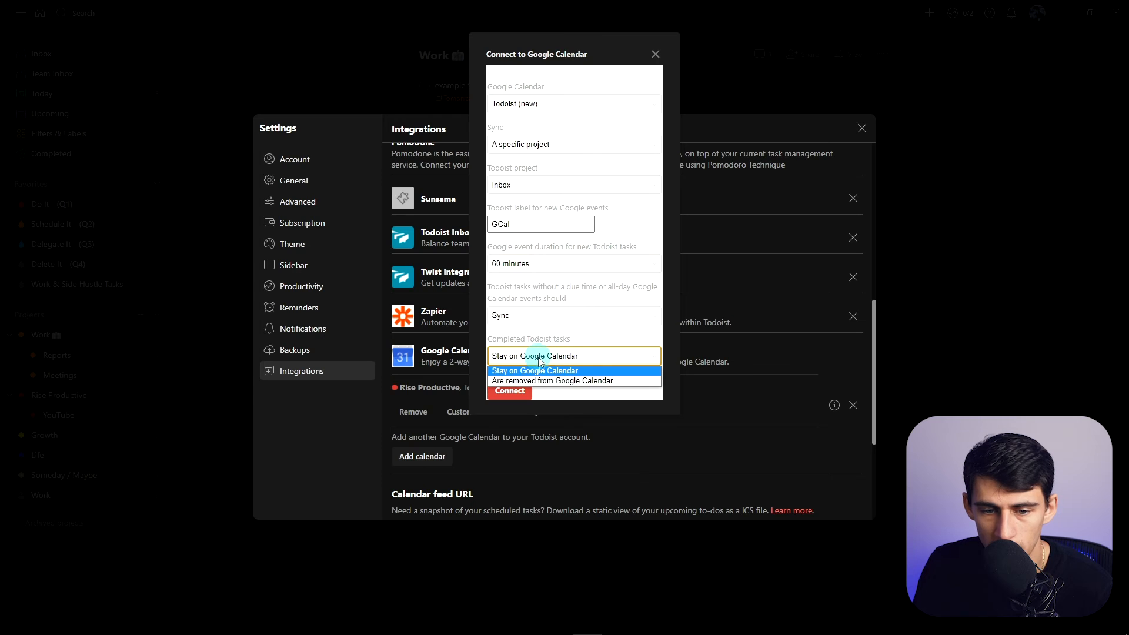
click(534, 370)
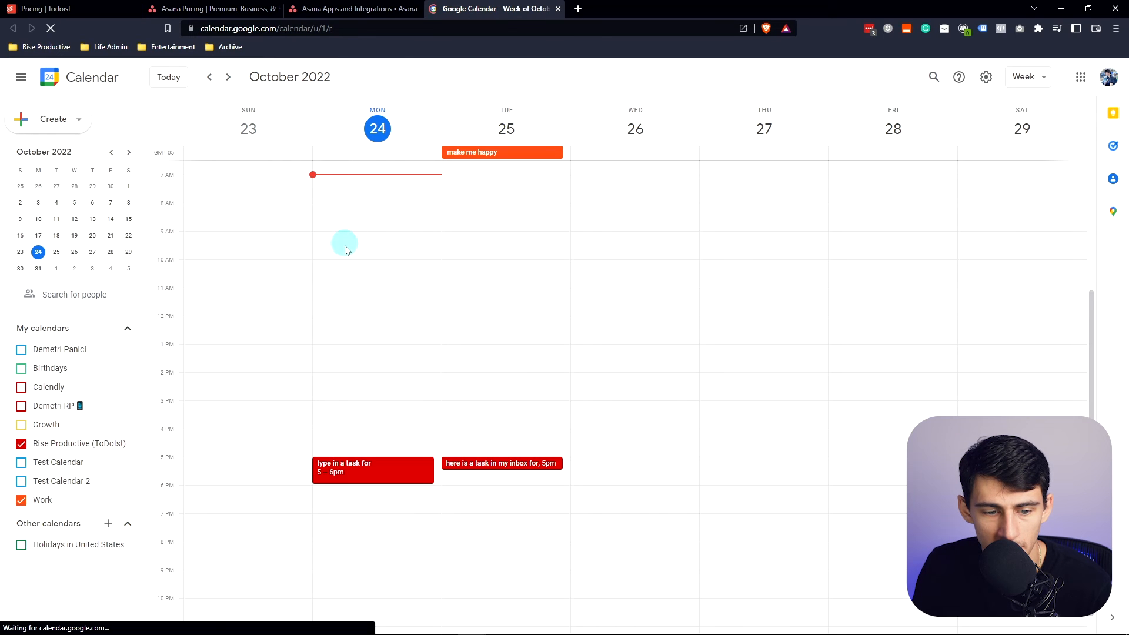
- Check the synced 'type in a task for' event, then drag it to run 5–6:30pm Monday
click(373, 469)
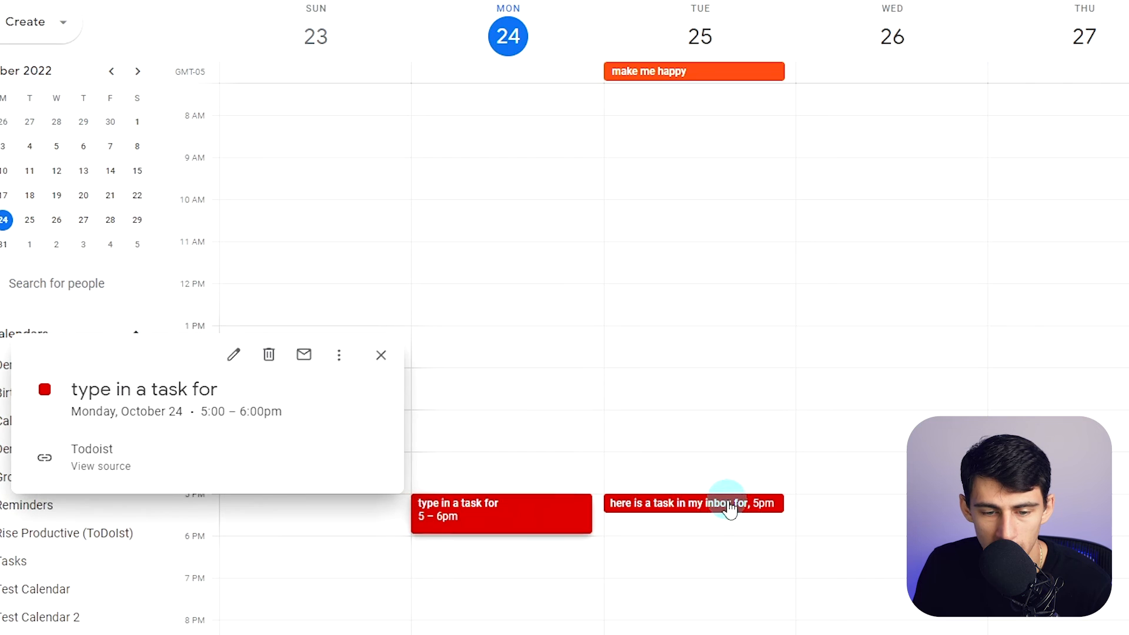
click(381, 356)
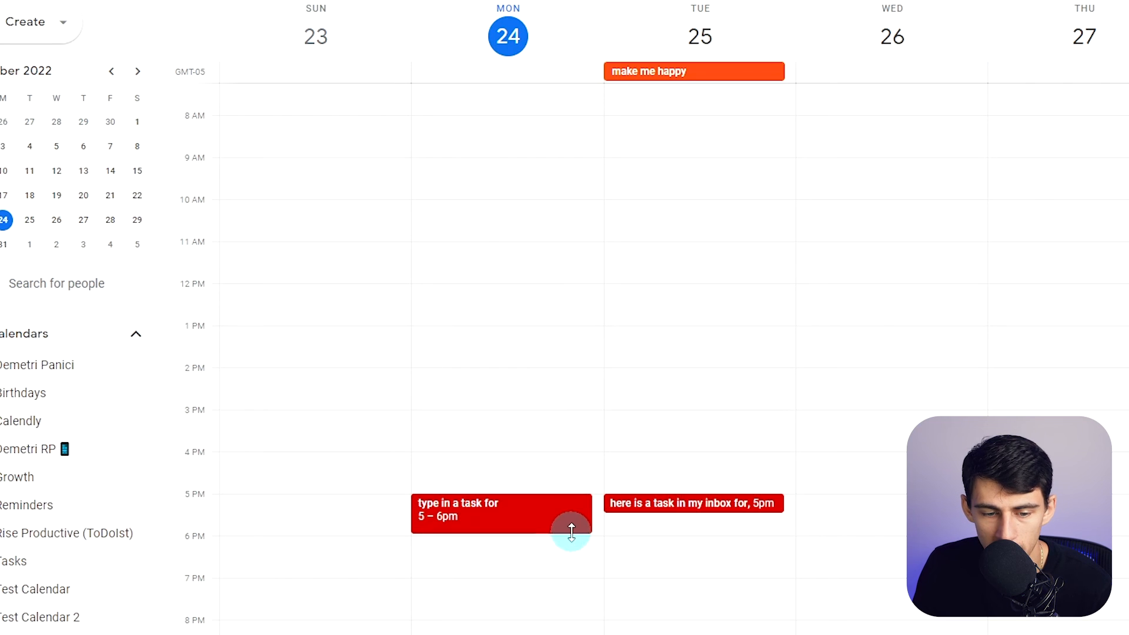
drag(571, 532, 572, 562)
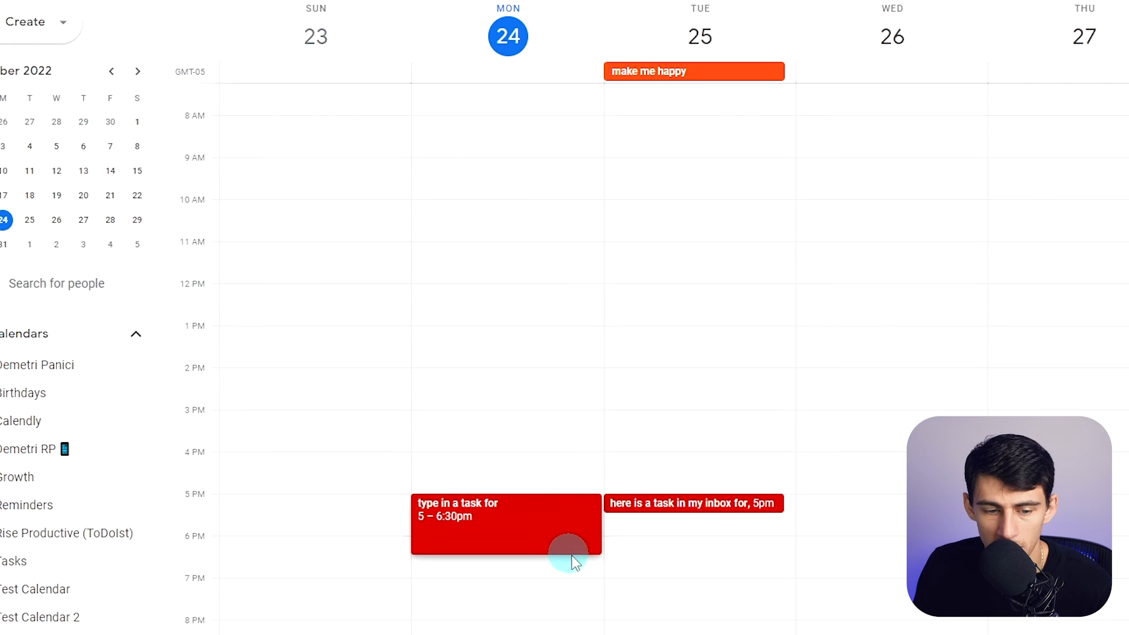